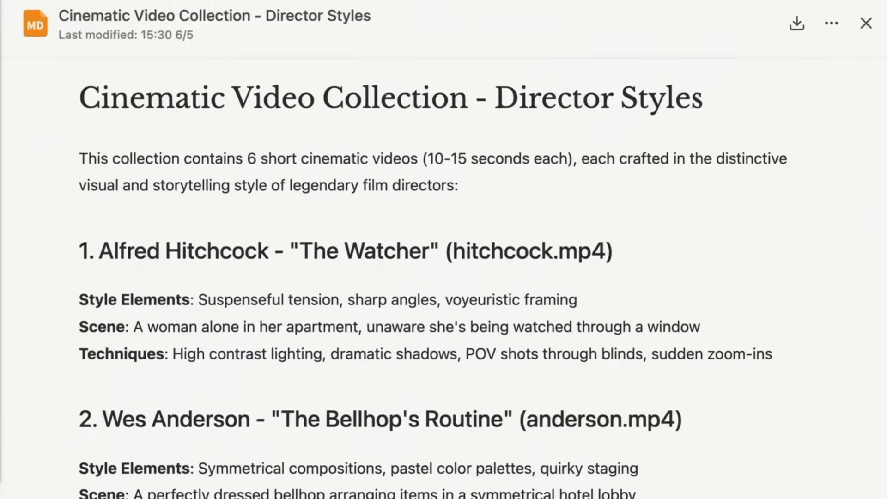
Step: Scroll through the director-style README and slides to the LLM comparison app's ten checked-off requirements
{"action": "scroll", "scroll_direction": "down", "scroll_amount": 3}
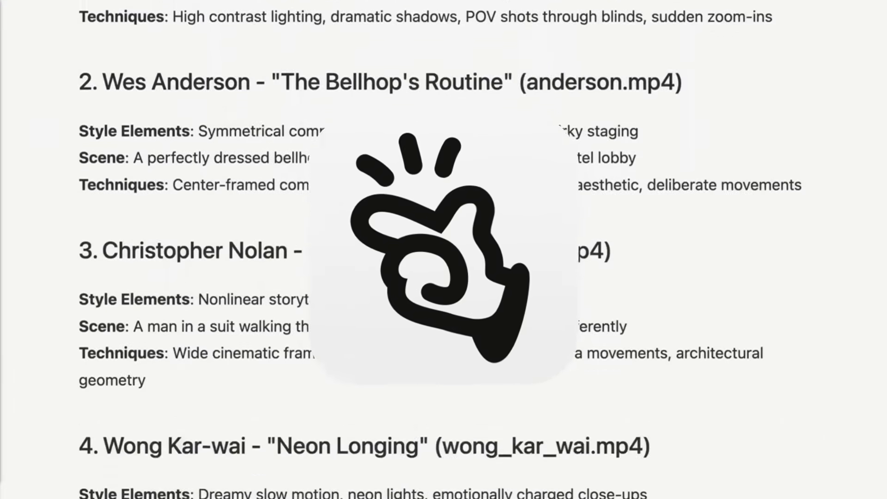
{"action": "scroll", "scroll_direction": "down", "scroll_amount": 3}
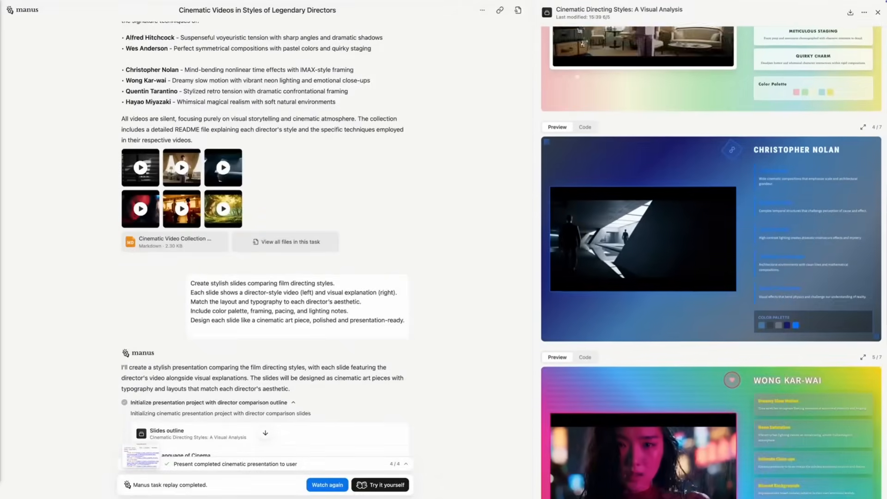
{"action": "scroll", "scroll_direction": "down", "scroll_amount": 3}
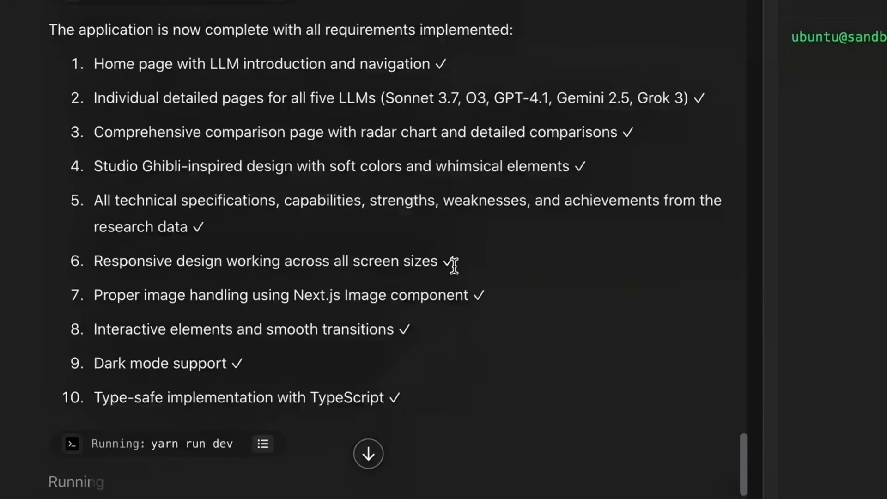
Step: Scroll the Sonnet 3.7 page, then show the AI-advancements mindmap chat with its live preview and Deploy button
{"action": "scroll", "scroll_direction": "down", "scroll_amount": 3}
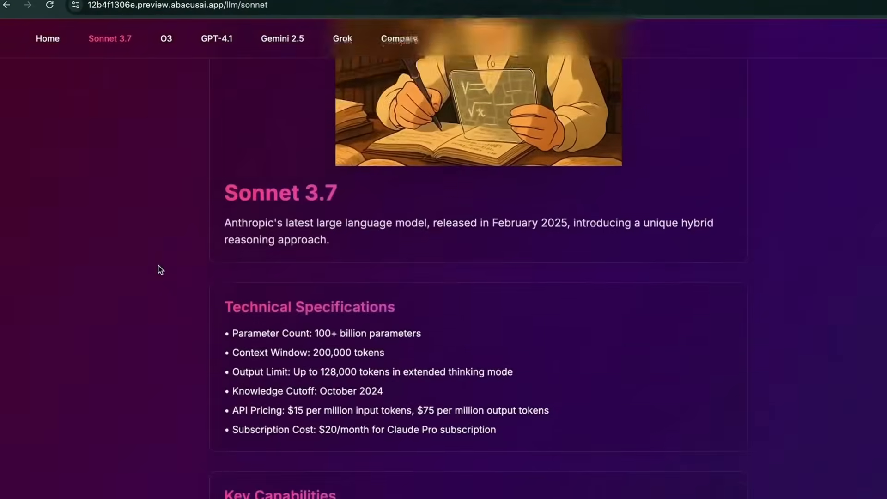
{"action": "scroll", "scroll_direction": "down", "scroll_amount": 3}
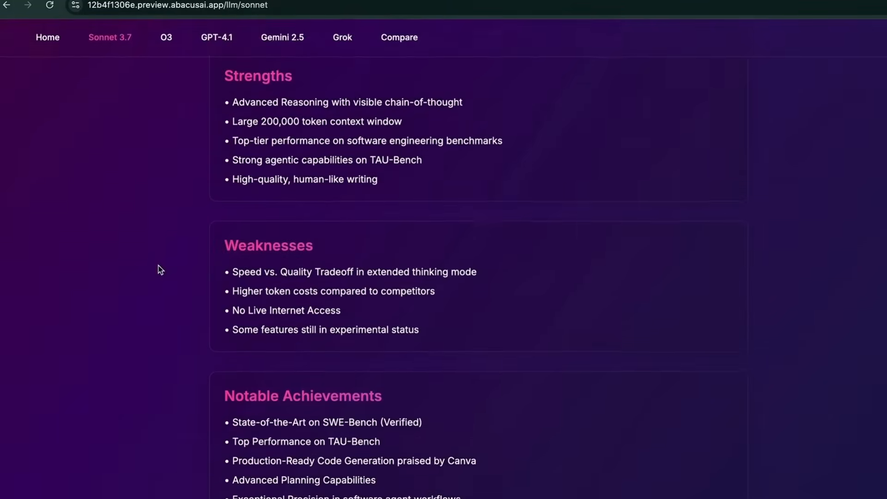
{"action": "left_click", "coordinate": [216, 37]}
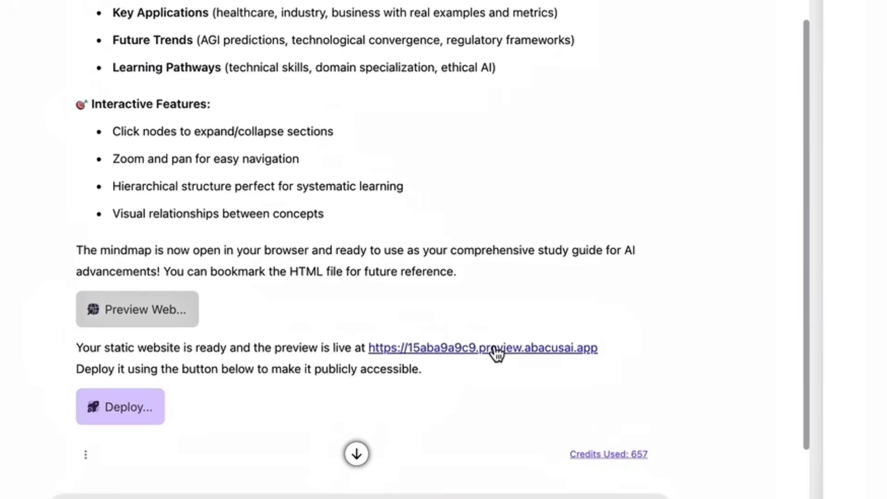
Step: Fill and submit the Salesforce MCP server credentials so the agent starts analysing sales data
{"action": "left_click", "coordinate": [483, 347]}
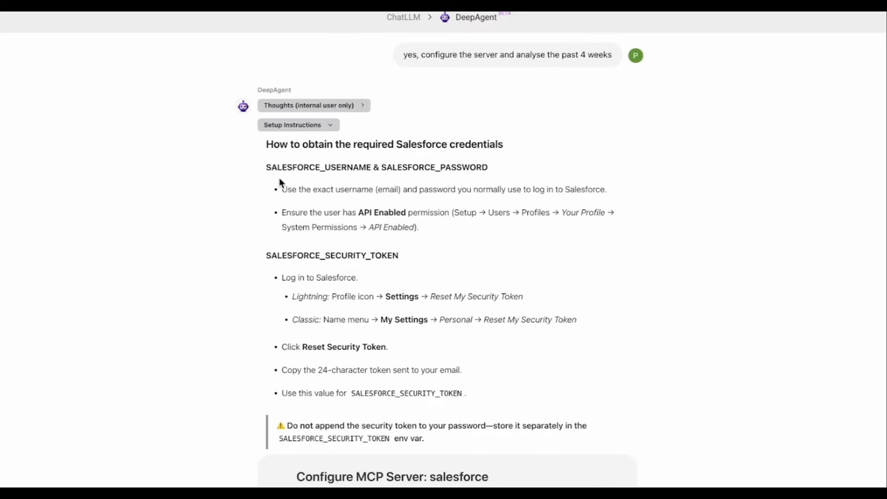
{"action": "scroll", "scroll_direction": "down", "scroll_amount": 3}
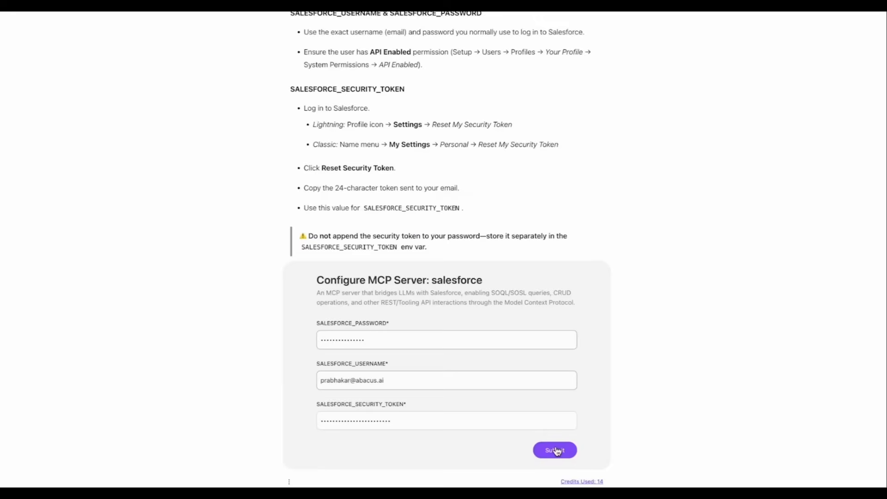
{"action": "left_click", "coordinate": [554, 450]}
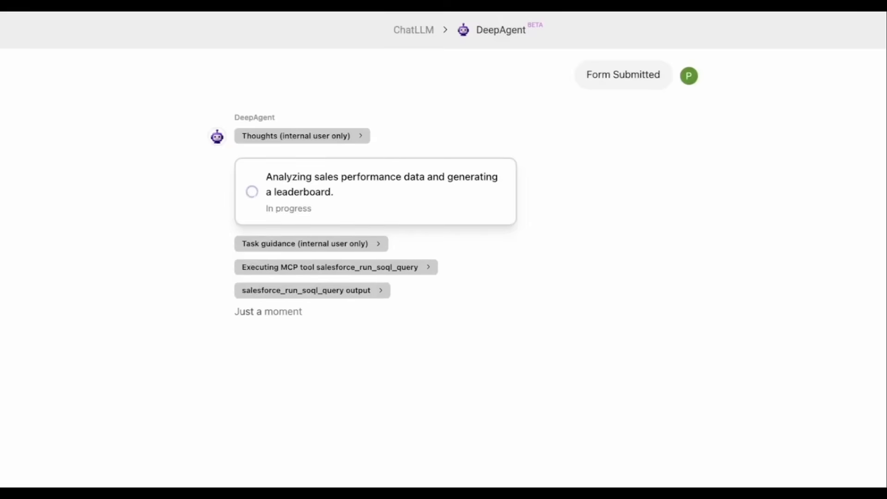
Step: Inspect a salesforce_run_soql_query result block, collapse it, and land on the DeepAgent product homepage
{"action": "left_click", "coordinate": [312, 290]}
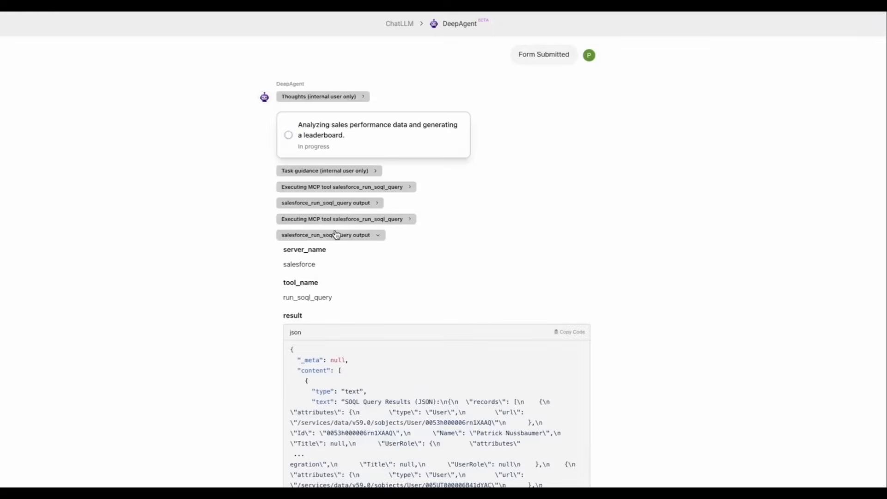
{"action": "left_click", "coordinate": [325, 235]}
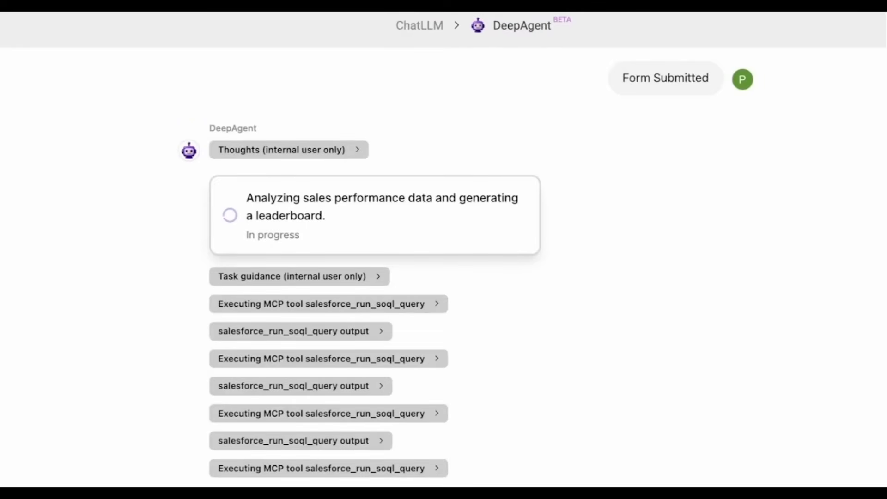
{"action": "left_click", "coordinate": [74, 348]}
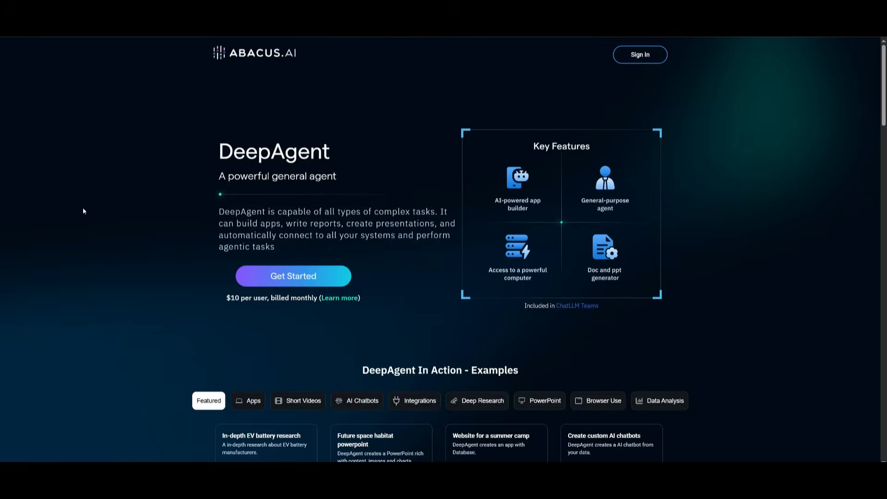
{"action": "scroll", "scroll_direction": "down", "scroll_amount": 3}
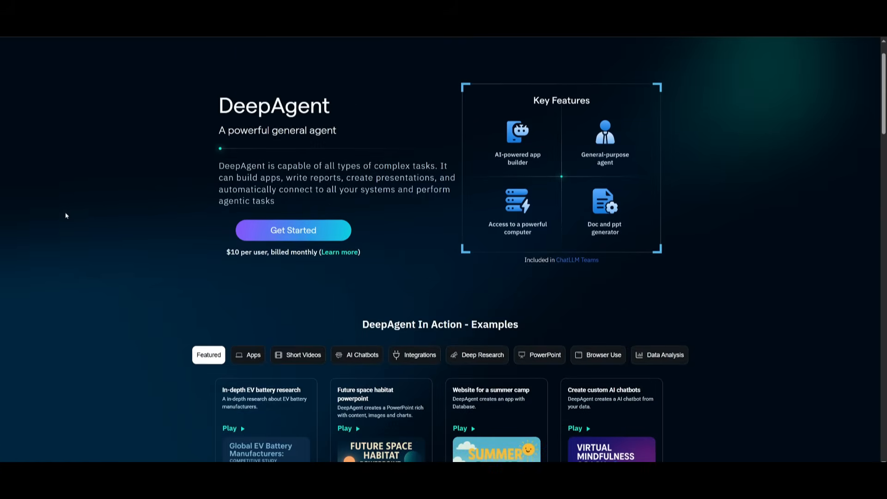
{"action": "scroll", "scroll_direction": "down", "scroll_amount": 3}
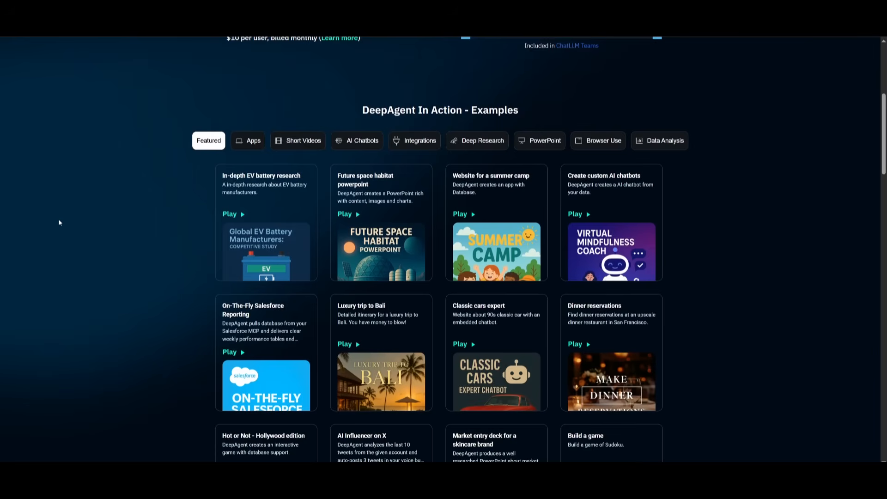
{"action": "scroll", "scroll_direction": "down", "scroll_amount": 3}
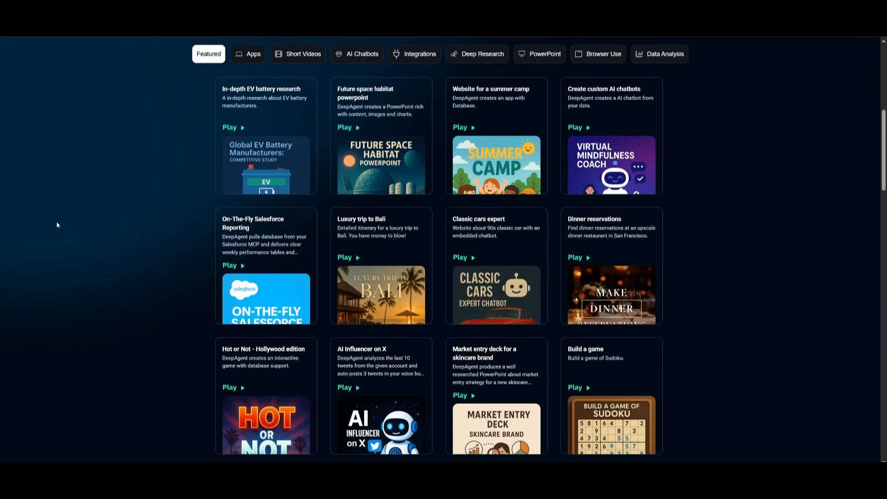
{"action": "scroll", "scroll_direction": "down", "scroll_amount": 3}
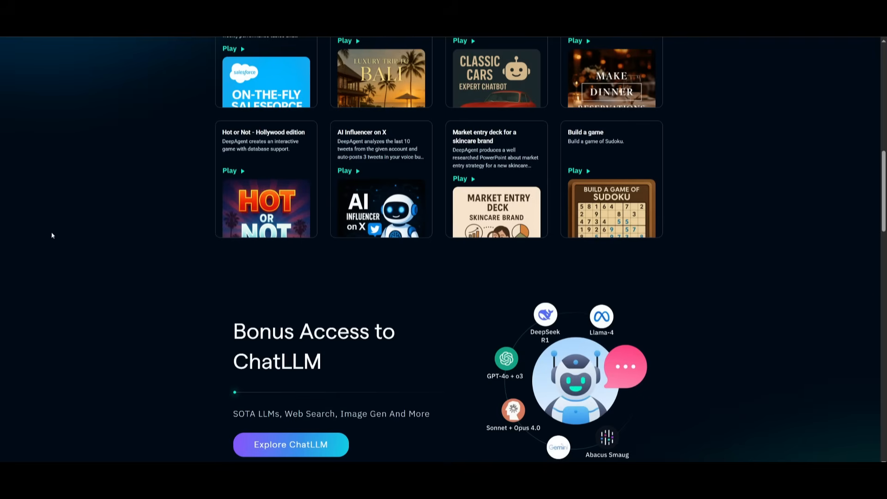
{"action": "mouse_move", "coordinate": [52, 244]}
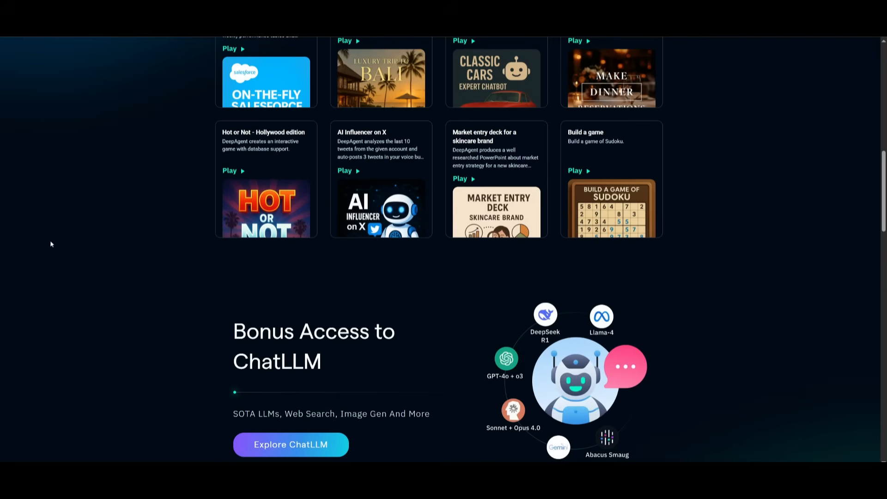
{"action": "scroll", "scroll_direction": "down", "scroll_amount": 3}
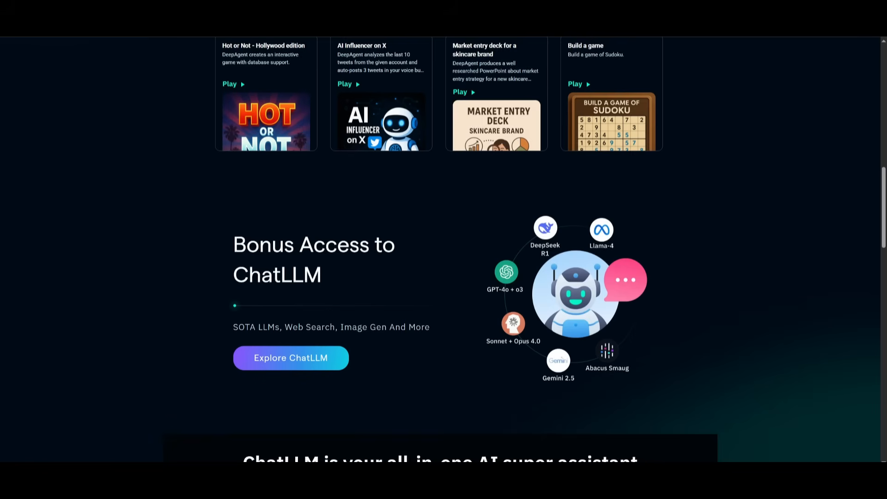
{"action": "mouse_move", "coordinate": [406, 344]}
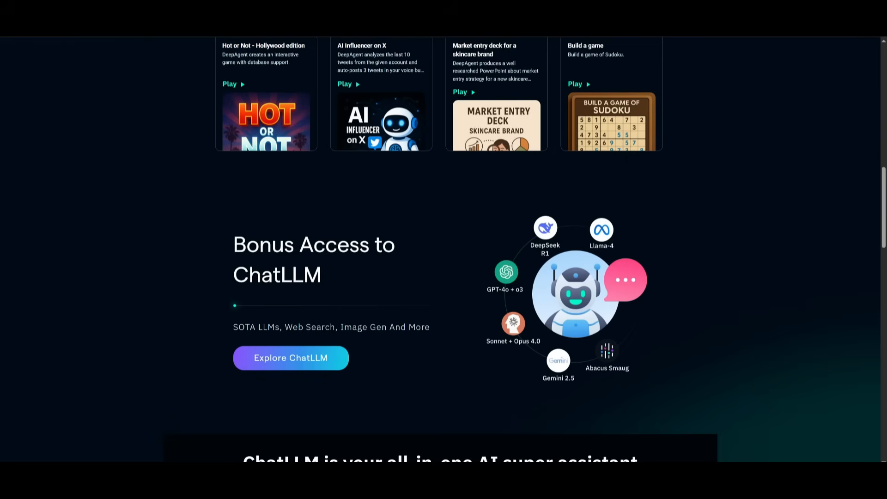
{"action": "mouse_move", "coordinate": [268, 299]}
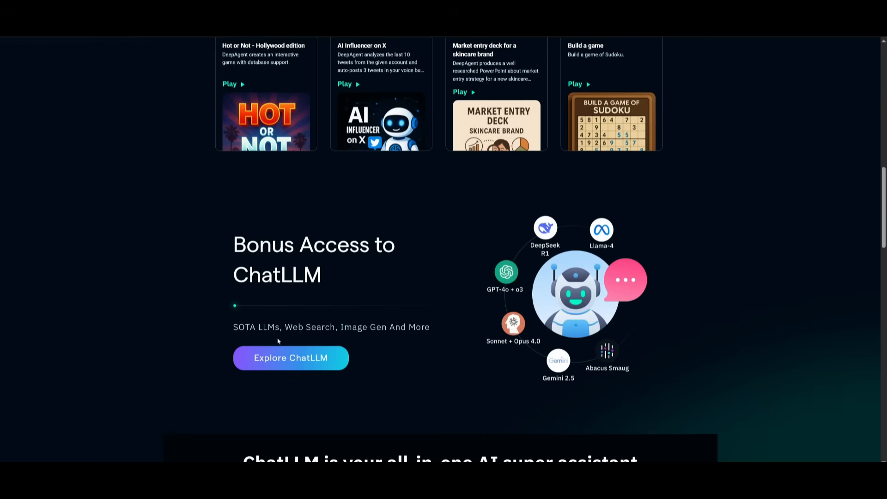
{"action": "mouse_move", "coordinate": [187, 342]}
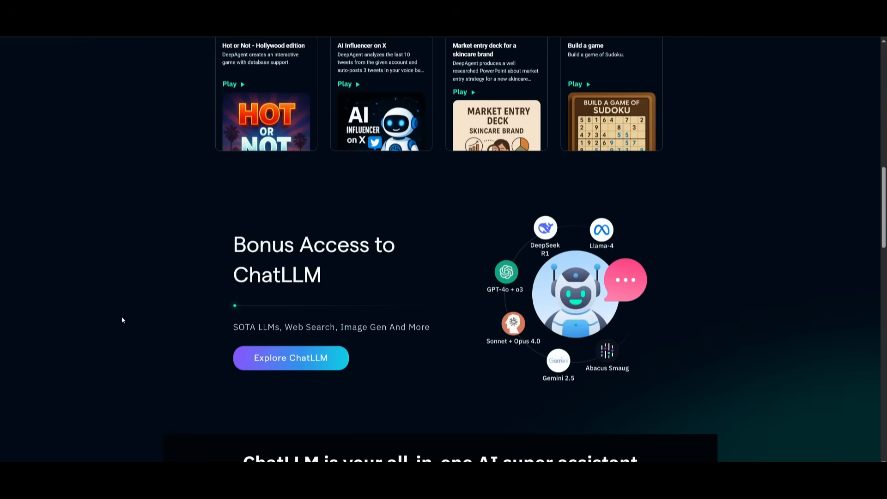
{"action": "scroll", "scroll_direction": "down", "scroll_amount": 3}
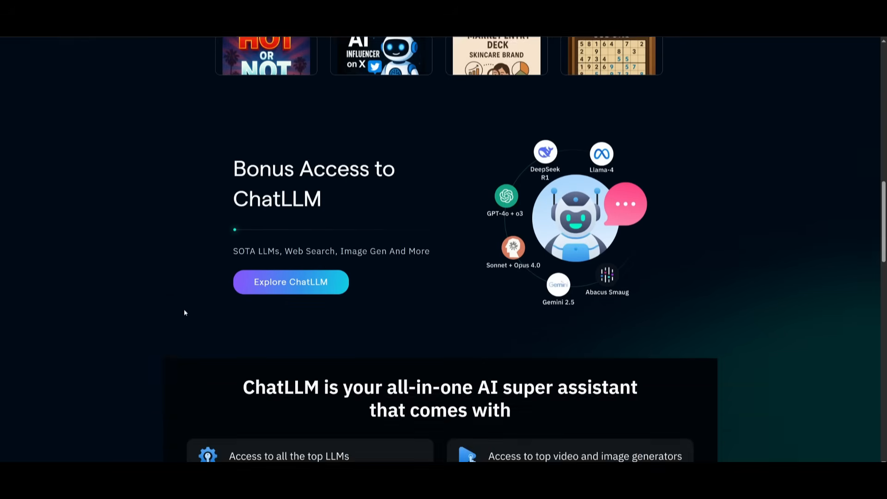
{"action": "scroll", "scroll_direction": "down", "scroll_amount": 3}
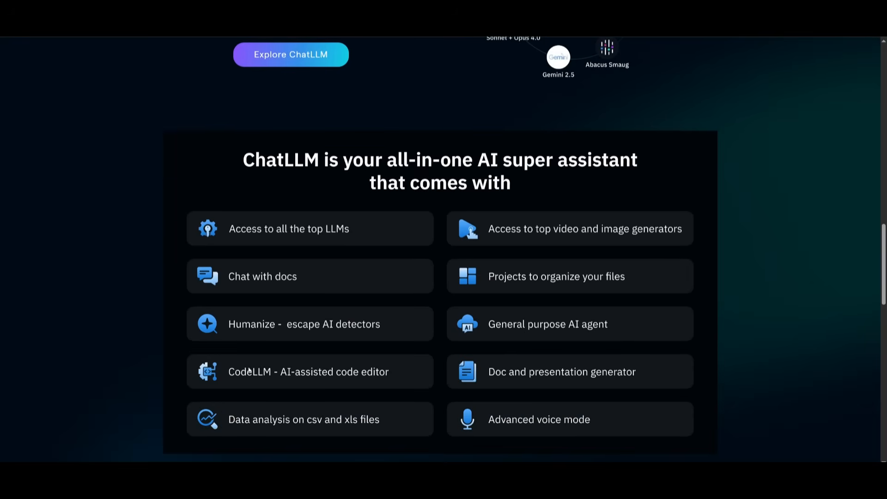
{"action": "scroll", "scroll_direction": "down", "scroll_amount": 3}
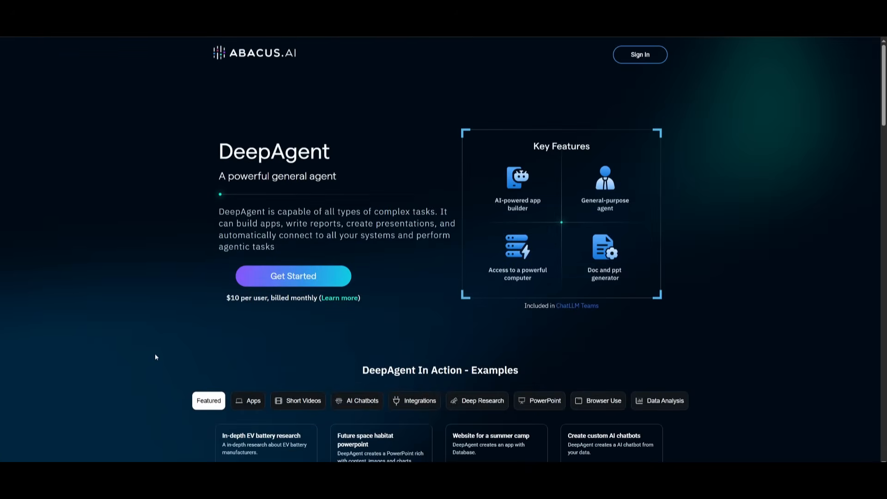
{"action": "mouse_move", "coordinate": [278, 288]}
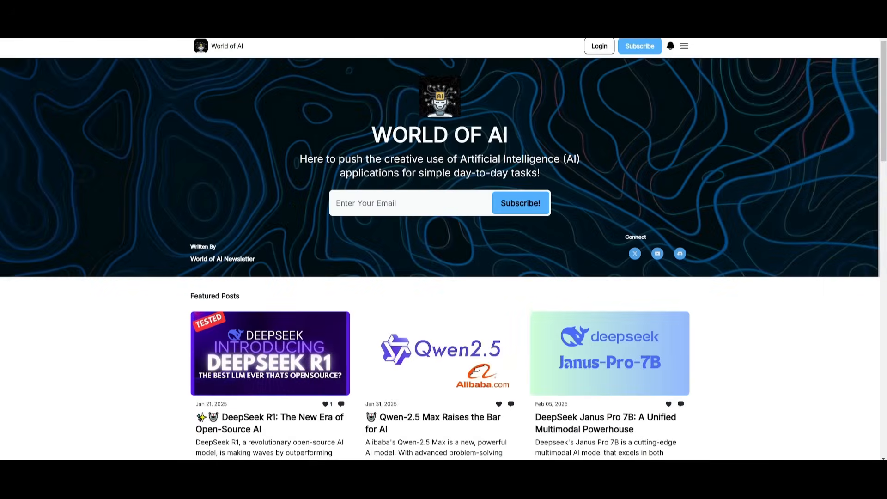
{"action": "scroll", "scroll_direction": "down", "scroll_amount": 3}
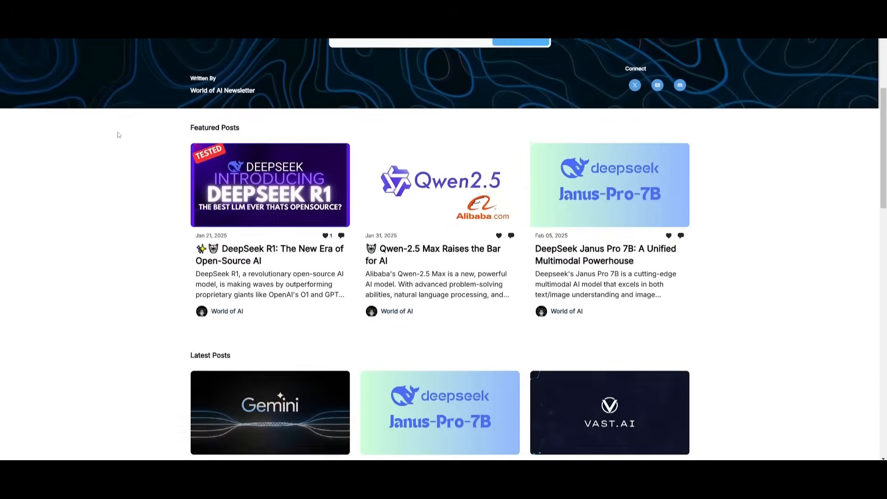
{"action": "scroll", "scroll_direction": "down", "scroll_amount": 3}
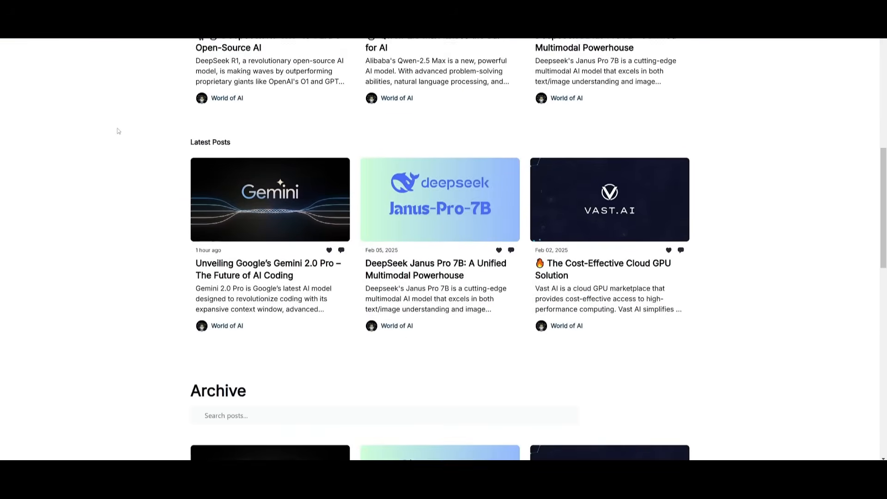
{"action": "scroll", "scroll_direction": "down", "scroll_amount": 3}
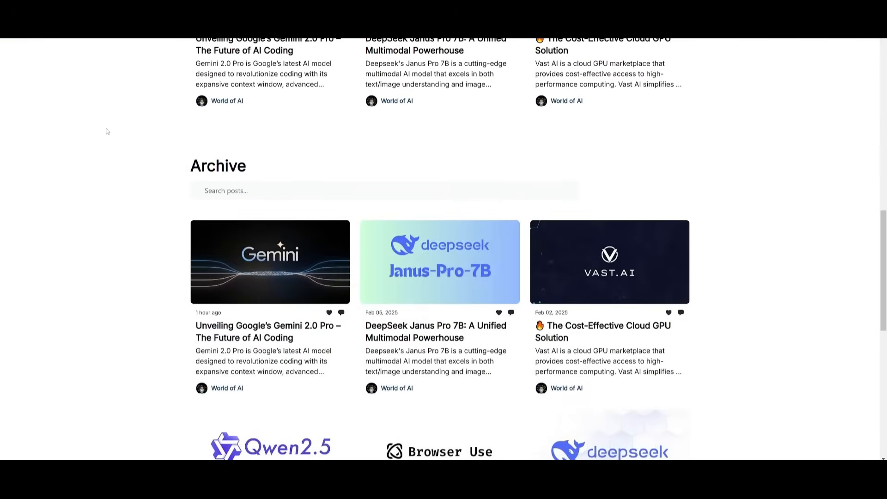
{"action": "scroll", "scroll_direction": "down", "scroll_amount": 3}
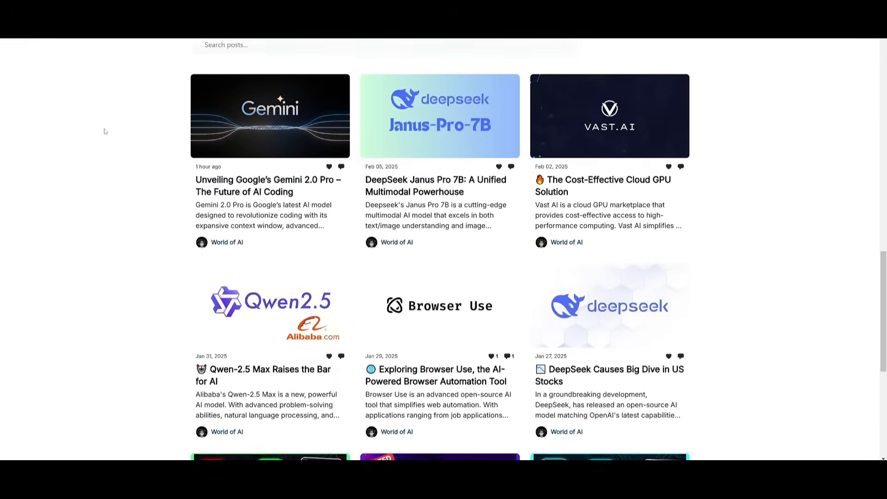
{"action": "scroll", "scroll_direction": "down", "scroll_amount": 3}
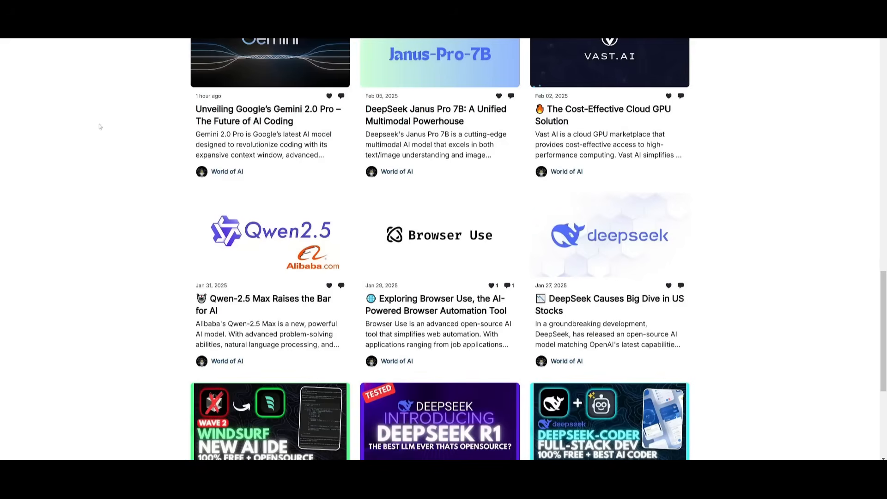
{"action": "scroll", "scroll_direction": "down", "scroll_amount": 3}
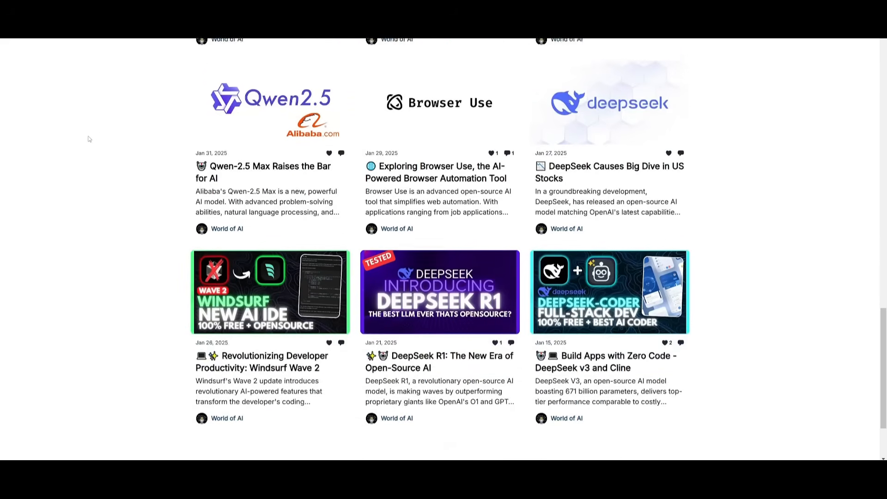
{"action": "scroll", "scroll_direction": "down", "scroll_amount": 3}
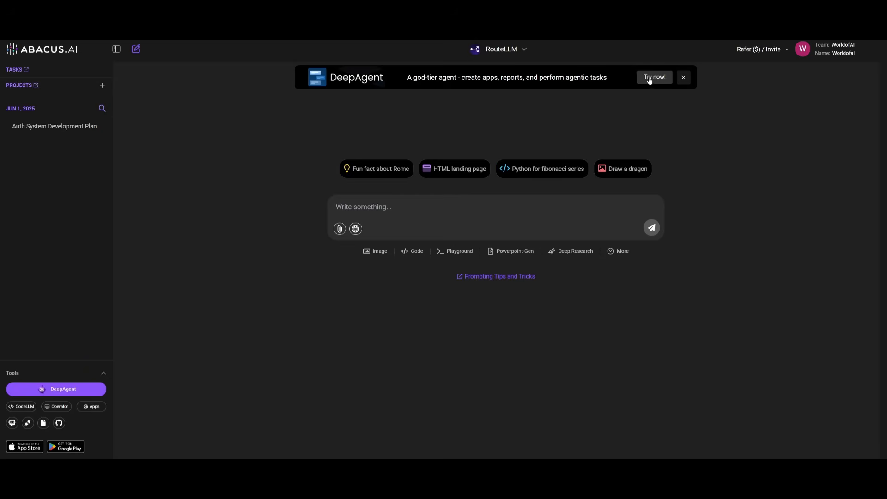
{"action": "mouse_move", "coordinate": [32, 395]}
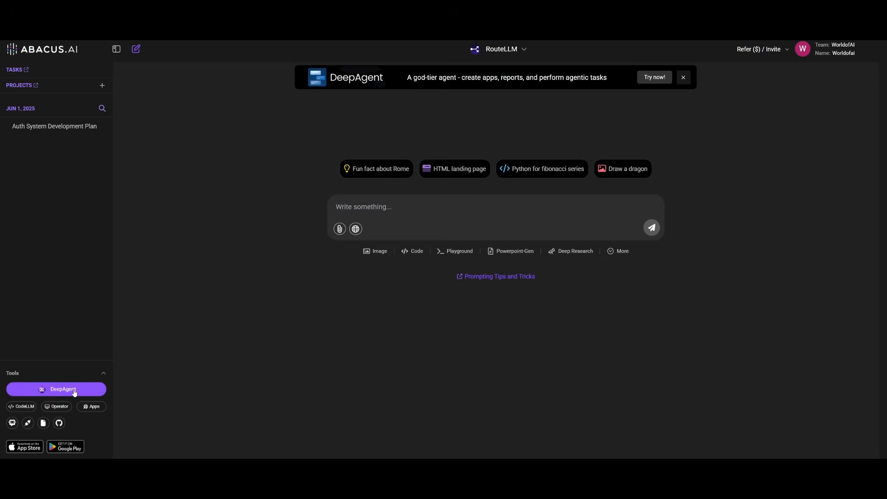
Step: Switch from ChatLLM to DeepAgent and bring up the MCP Server Configuration page with its empty JSON editor
{"action": "left_click", "coordinate": [63, 389]}
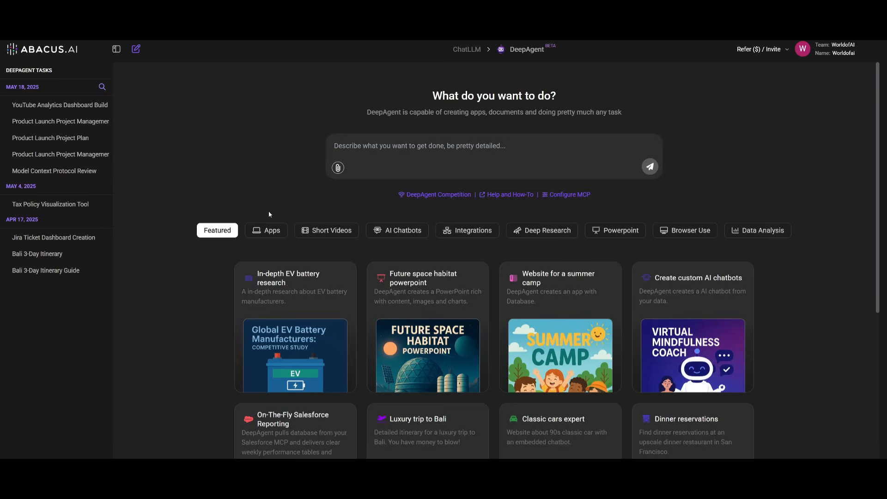
{"action": "left_click", "coordinate": [418, 145]}
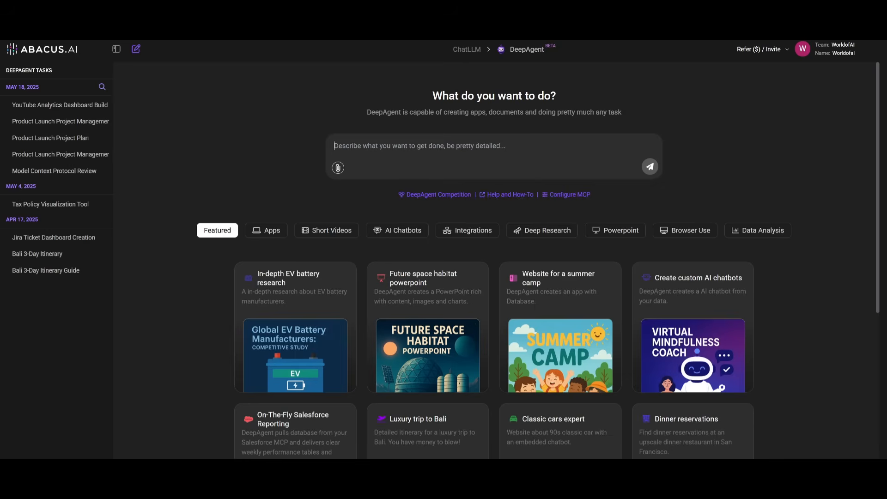
{"action": "left_click", "coordinate": [568, 194]}
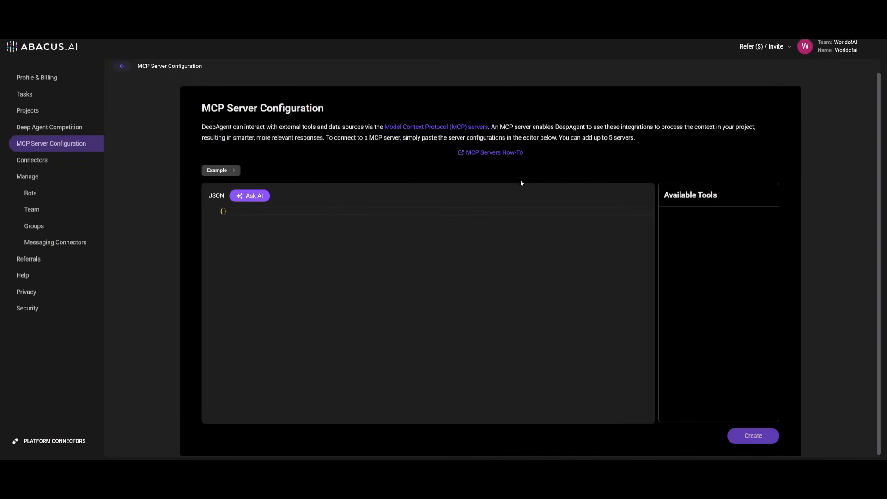
{"action": "mouse_move", "coordinate": [342, 205]}
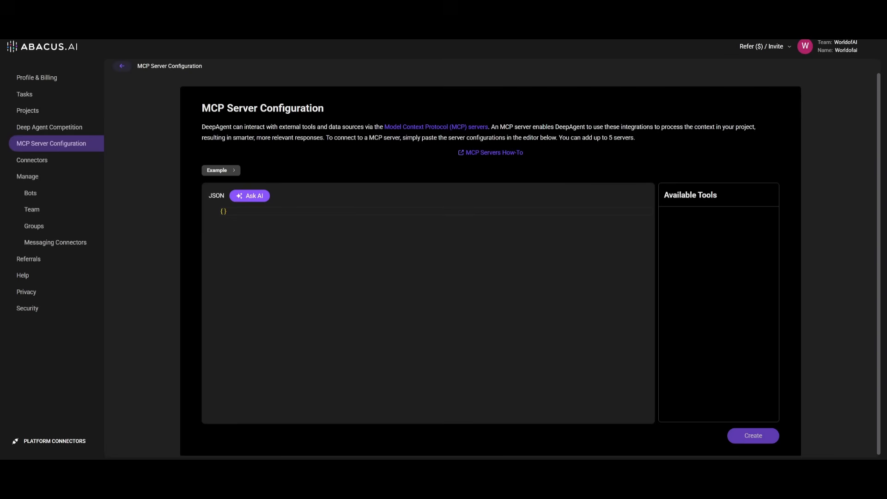
{"action": "mouse_move", "coordinate": [251, 198]}
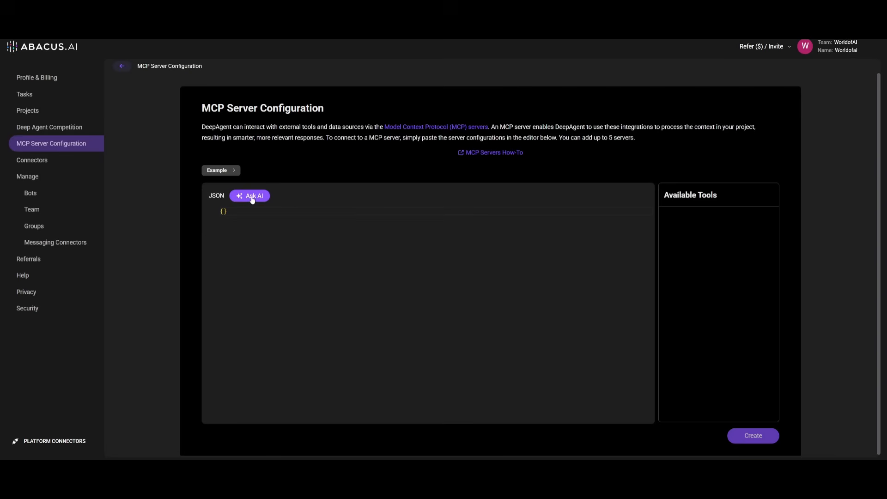
Step: Look at the AI-assisted Configure MCP Server dialog without entering a service, then return to the DeepAgent task gallery
{"action": "left_click", "coordinate": [250, 196]}
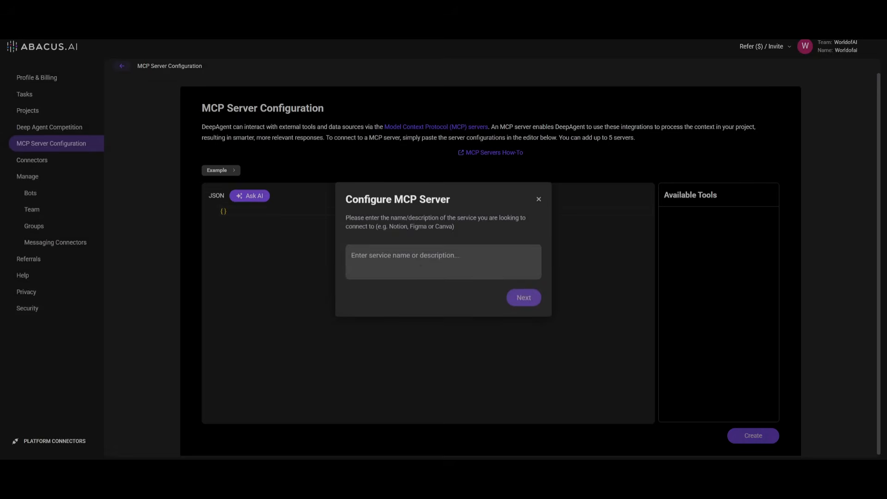
{"action": "mouse_move", "coordinate": [407, 310]}
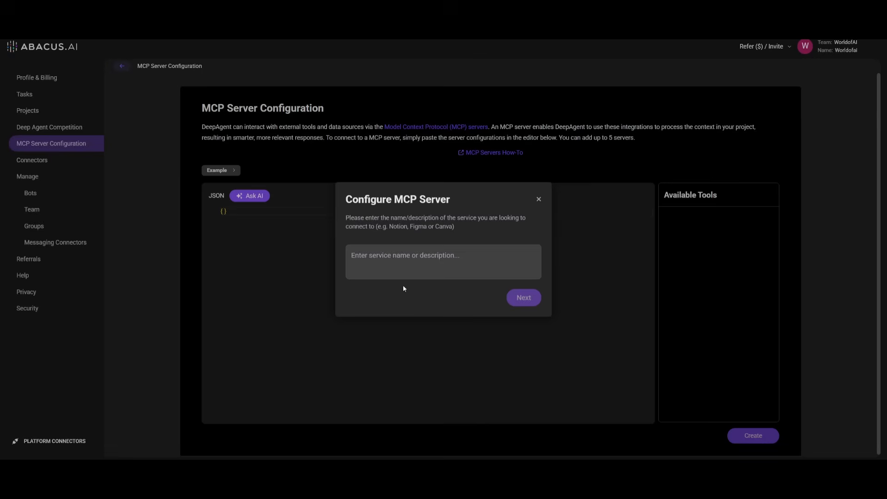
{"action": "left_click", "coordinate": [442, 261]}
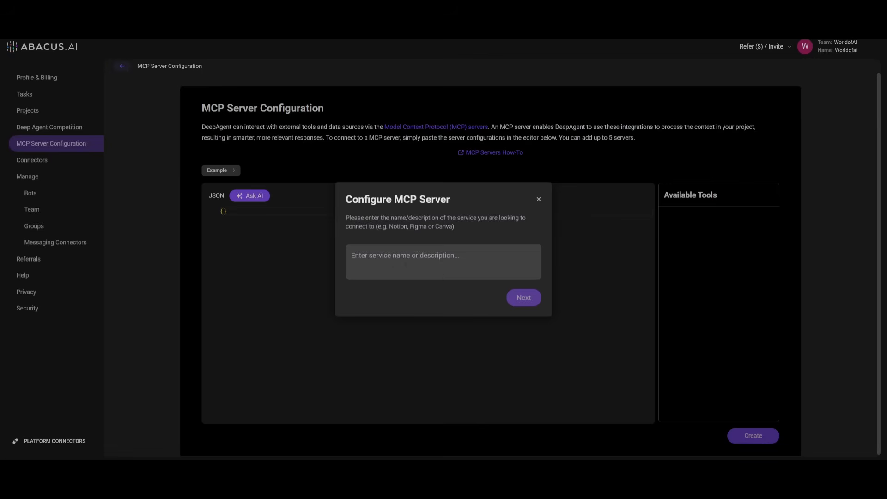
{"action": "left_click", "coordinate": [442, 262]}
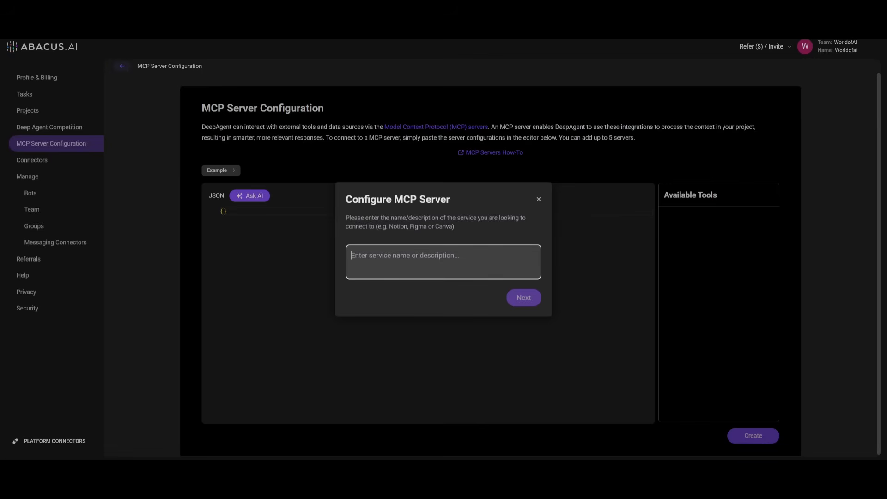
{"action": "left_click", "coordinate": [538, 200]}
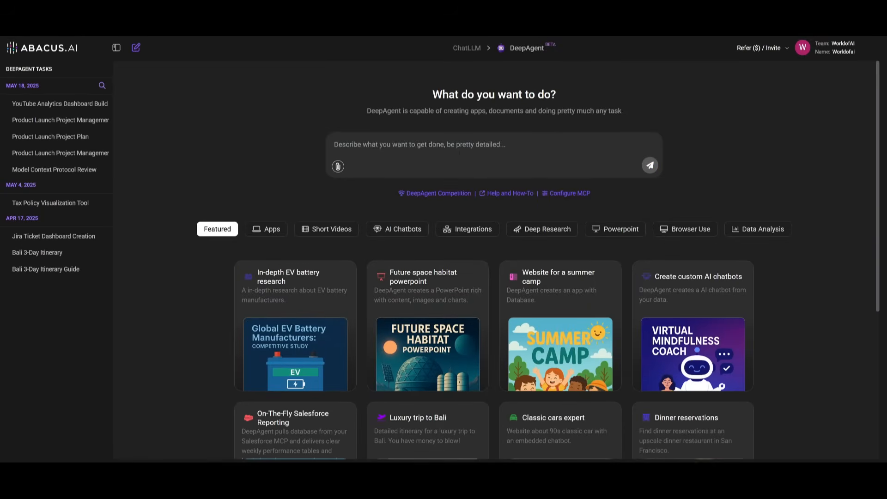
Step: Ask DeepAgent for a dashboard of my open Jira issues from the last 3 sprints prioritised by effort versus impact, then sign in to Jira
{"action": "type", "text": "Make me a dashboard of summary of all the open Jira issue reported by me in the last 3 sprints. Highlight blocks and suggest which ones i should prioritize this week based on effort vs impact."}
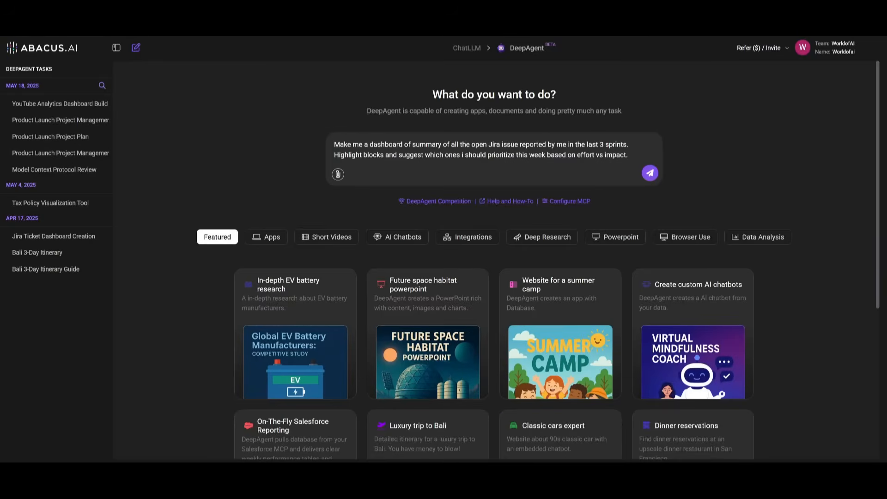
{"action": "left_click", "coordinate": [649, 174]}
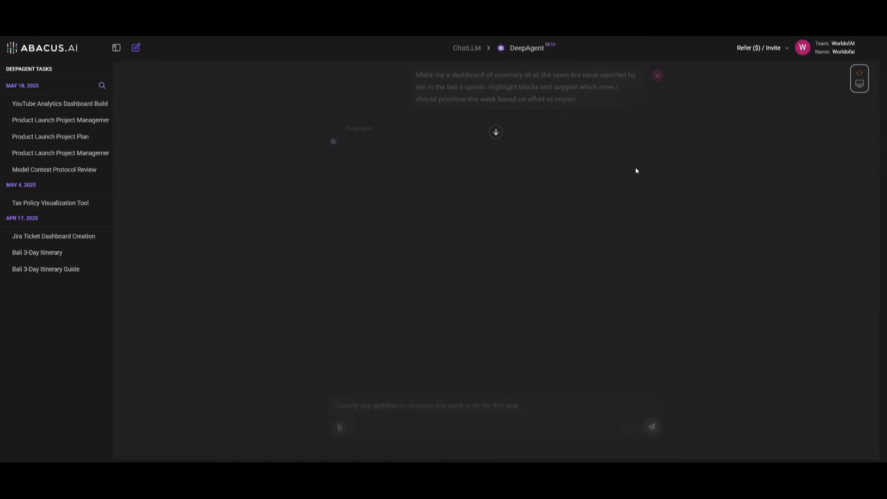
{"action": "left_click", "coordinate": [650, 425]}
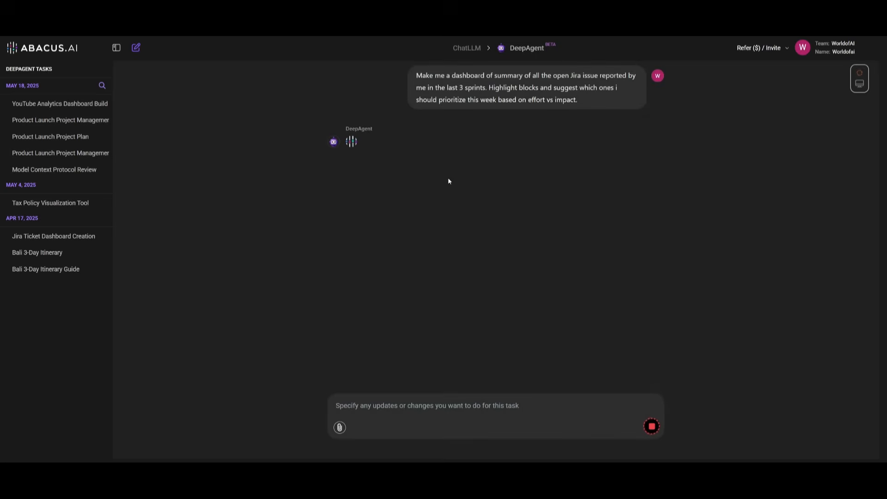
{"action": "mouse_move", "coordinate": [451, 170]}
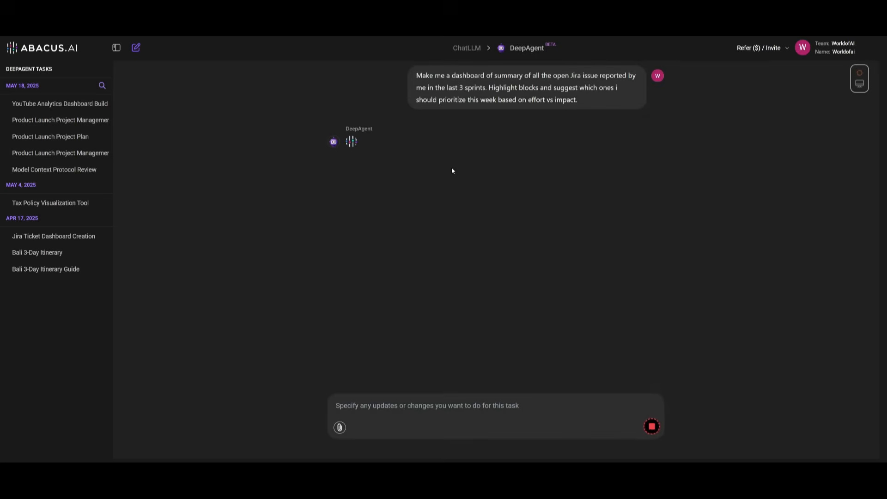
{"action": "mouse_move", "coordinate": [375, 216]}
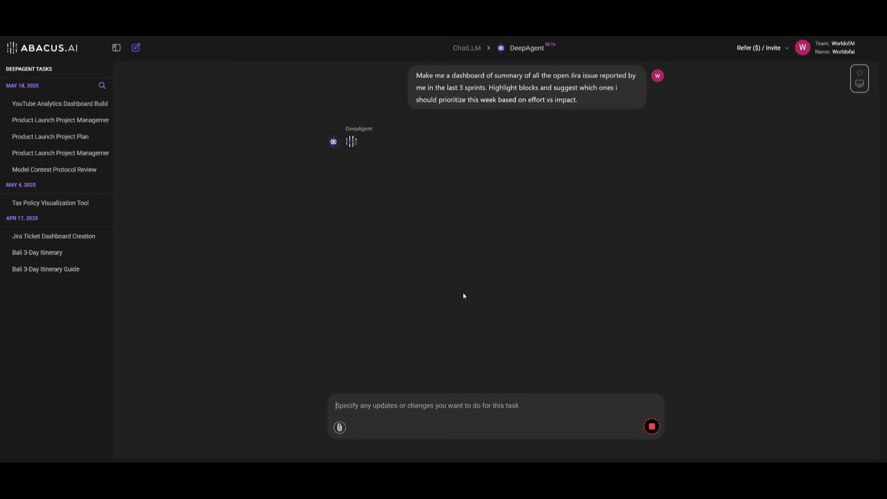
{"action": "mouse_move", "coordinate": [389, 255]}
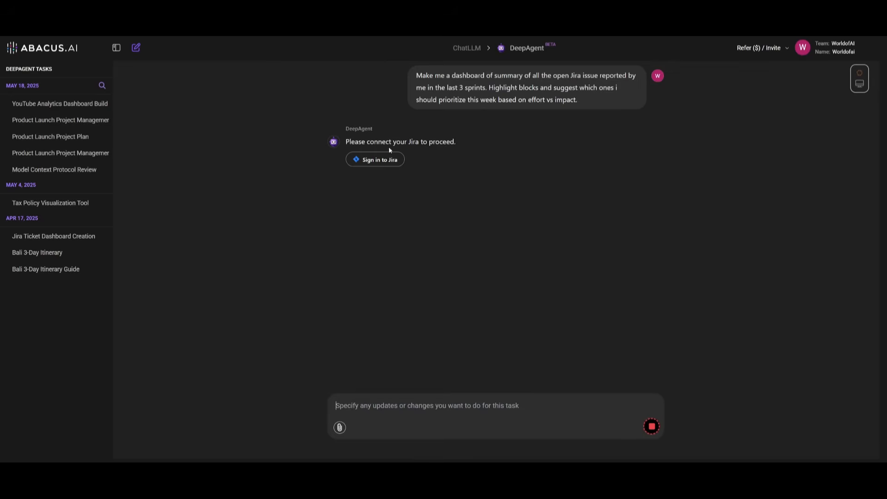
{"action": "mouse_move", "coordinate": [364, 156]}
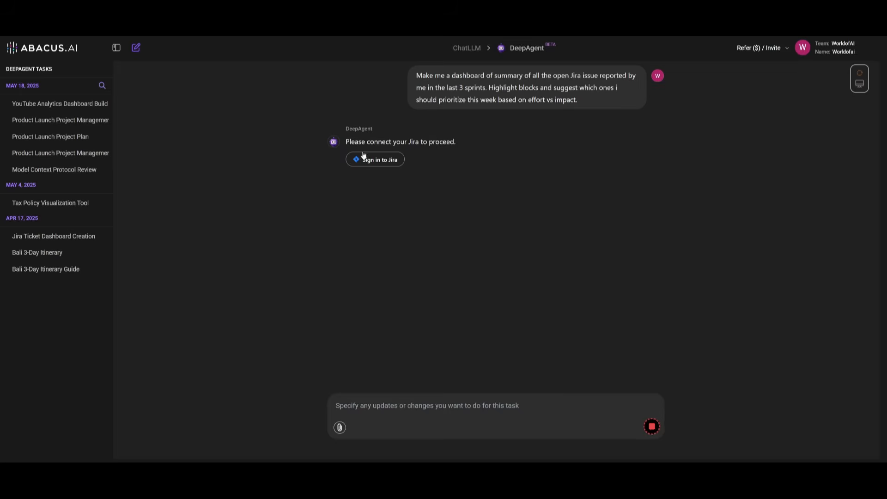
{"action": "mouse_move", "coordinate": [364, 152]}
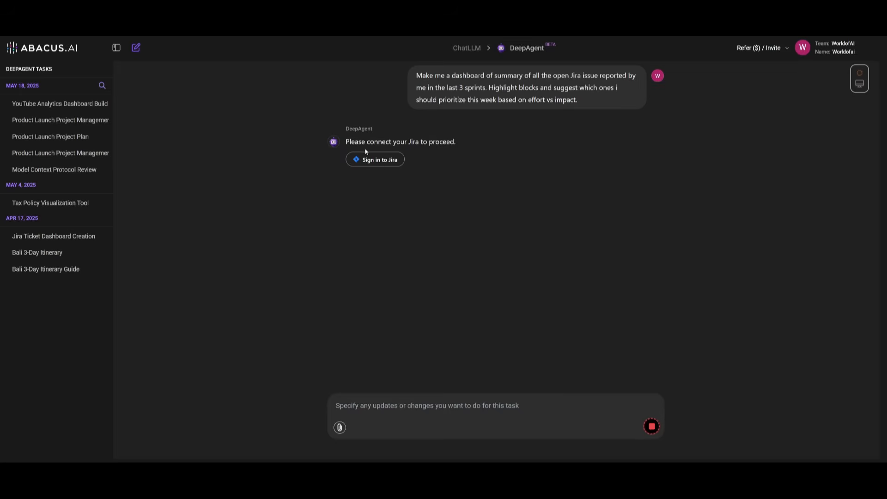
{"action": "mouse_move", "coordinate": [364, 151]}
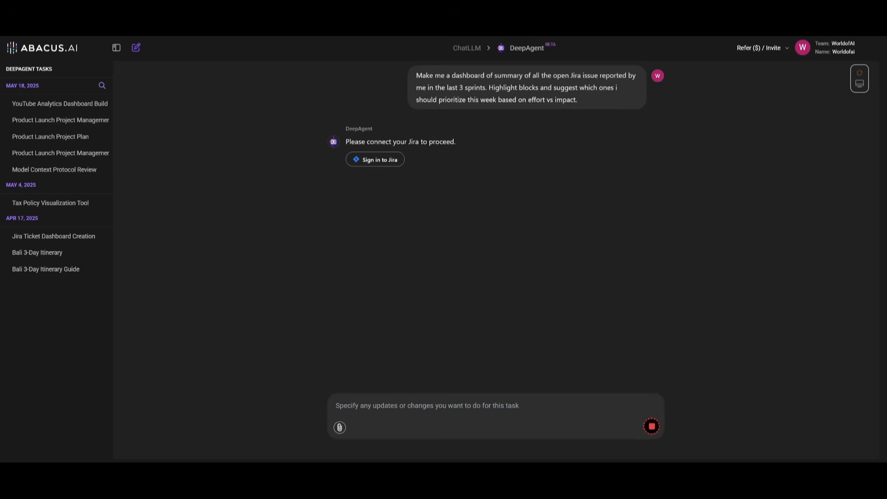
{"action": "left_click", "coordinate": [375, 159]}
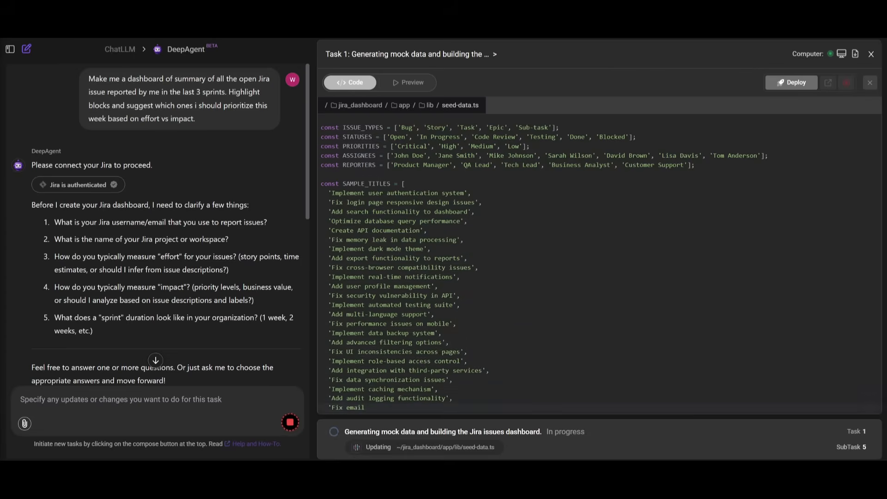
Step: Follow the Code tab as DeepAgent writes seed-data.ts mock issues and the Jira dashboard pages
{"action": "scroll", "scroll_direction": "down", "scroll_amount": 3}
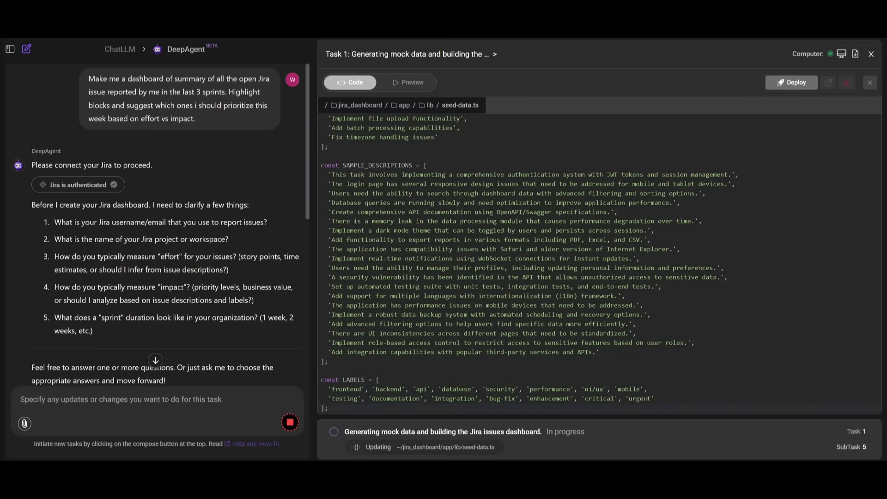
{"action": "scroll", "scroll_direction": "down", "scroll_amount": 3}
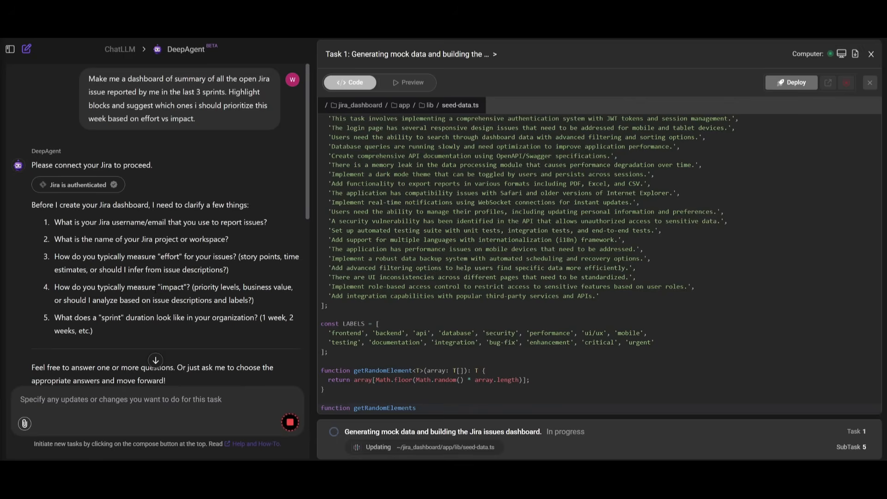
{"action": "scroll", "scroll_direction": "down", "scroll_amount": 3}
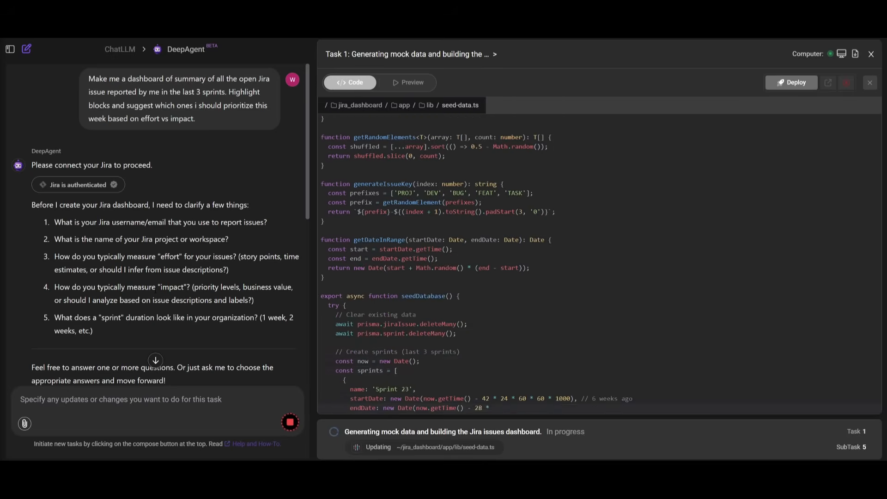
{"action": "scroll", "scroll_direction": "down", "scroll_amount": 3}
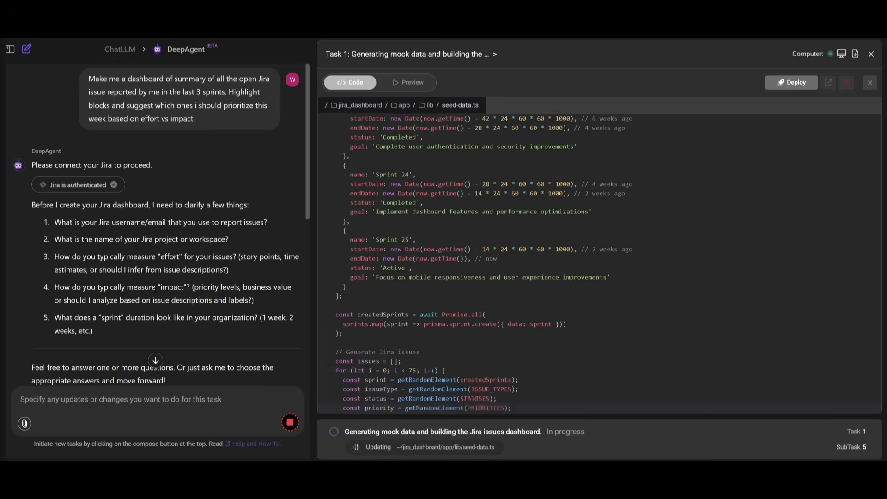
{"action": "scroll", "scroll_direction": "down", "scroll_amount": 3}
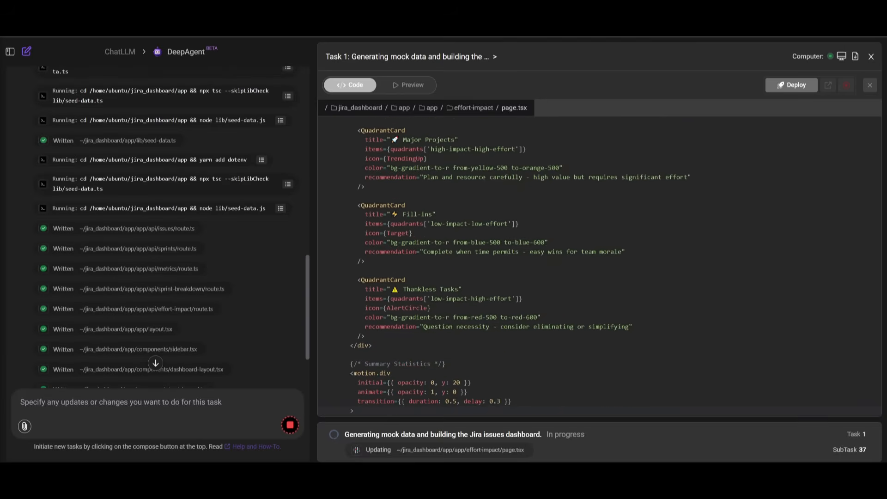
{"action": "scroll", "scroll_direction": "down", "scroll_amount": 3}
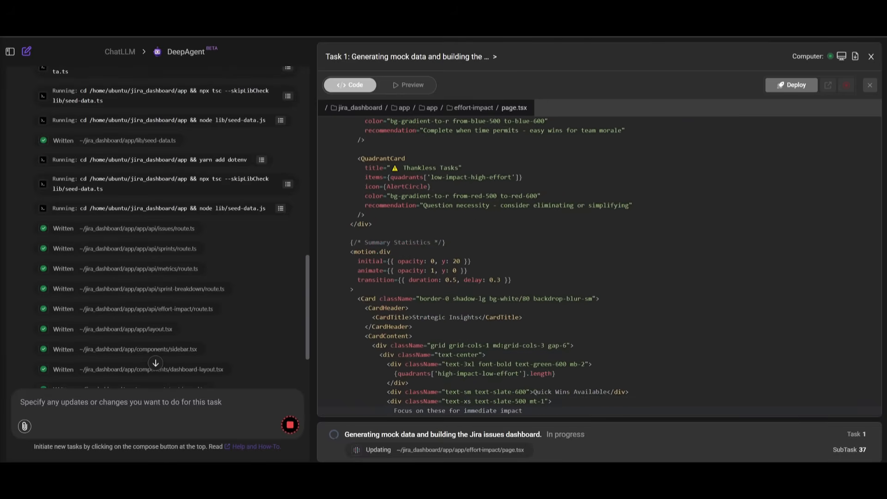
{"action": "scroll", "scroll_direction": "down", "scroll_amount": 3}
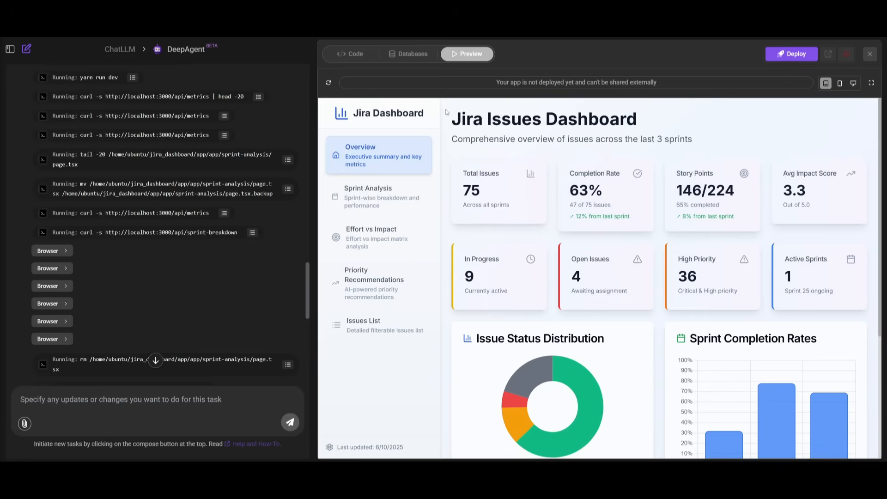
{"action": "mouse_move", "coordinate": [576, 133]}
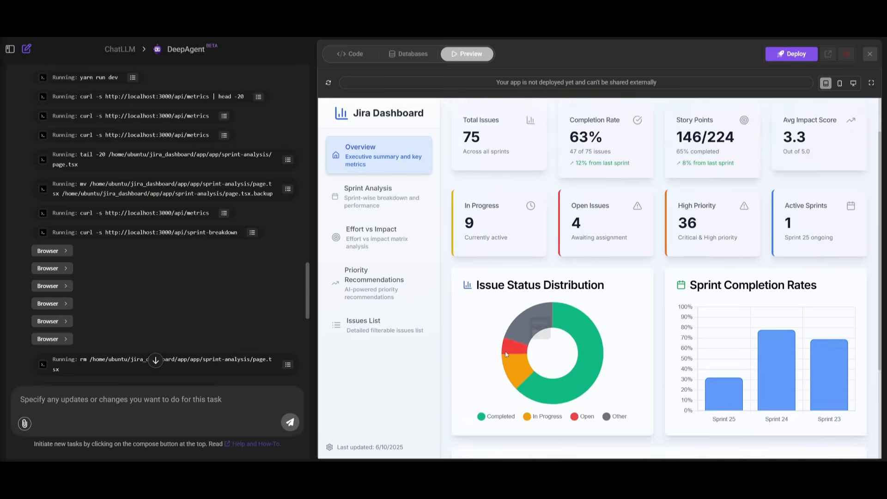
Step: Scroll the Overview's issue metrics and sprint charts, then show the Sprint Analysis page with completion rates and story points
{"action": "scroll", "scroll_direction": "down", "scroll_amount": 3}
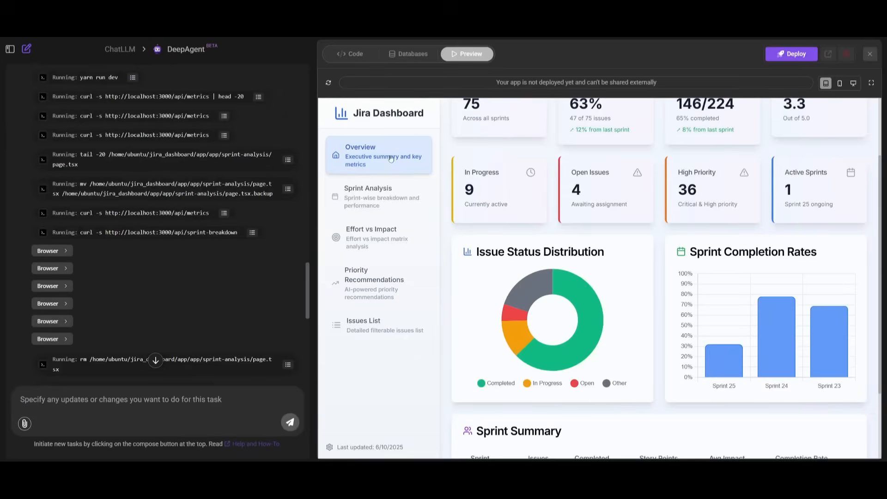
{"action": "left_click", "coordinate": [376, 196]}
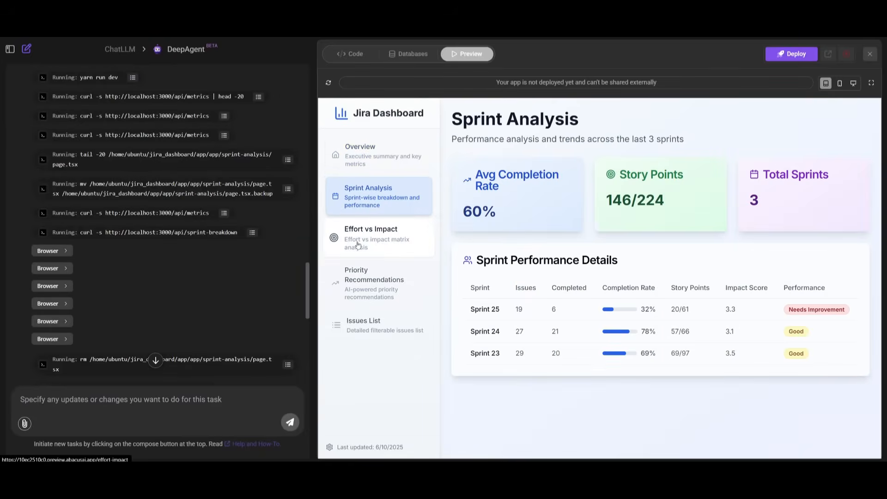
Step: Review the Effort vs Impact quadrants, then the Priority Recommendations cards from top to bottom
{"action": "left_click", "coordinate": [372, 238]}
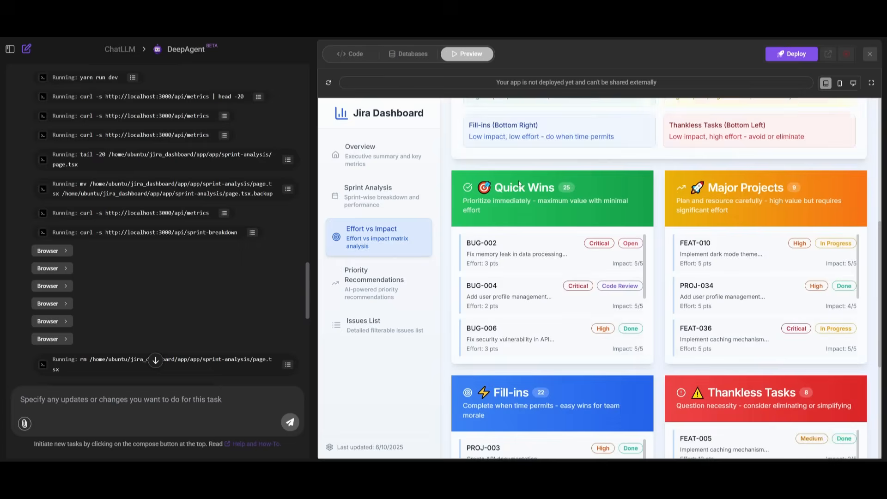
{"action": "scroll", "scroll_direction": "down", "scroll_amount": 3}
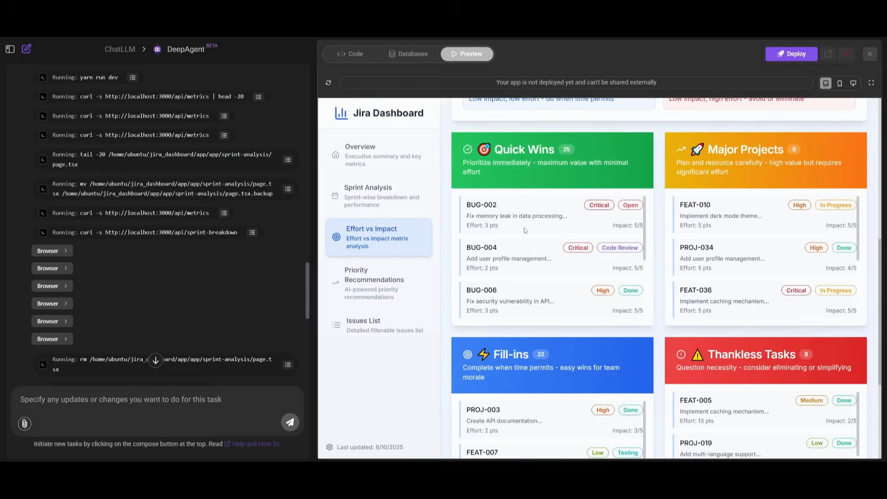
{"action": "mouse_move", "coordinate": [676, 222]}
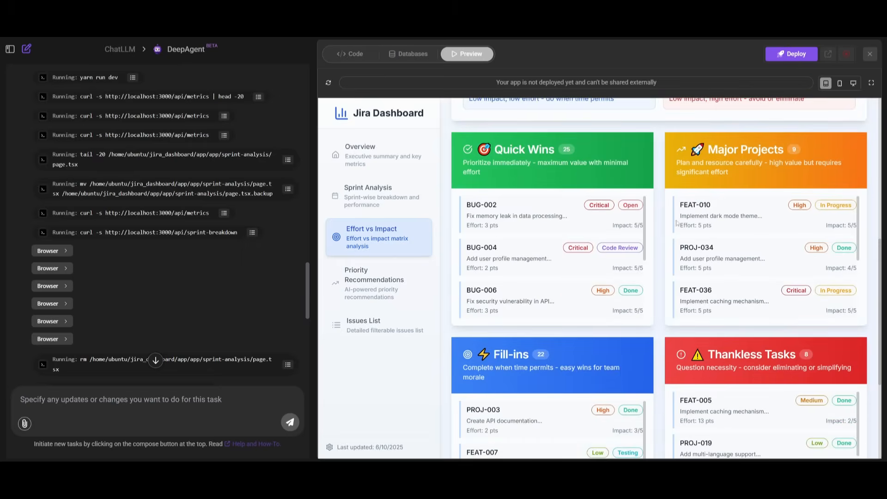
{"action": "mouse_move", "coordinate": [374, 284]}
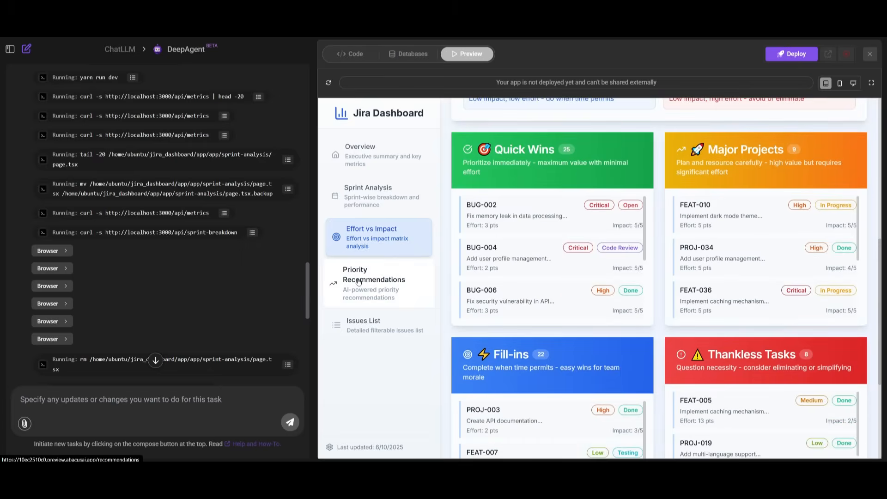
{"action": "left_click", "coordinate": [375, 283]}
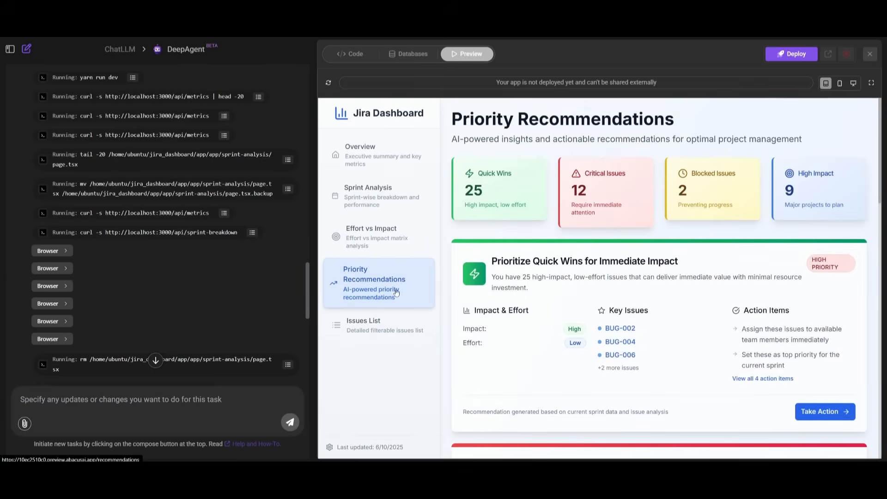
{"action": "scroll", "scroll_direction": "down", "scroll_amount": 3}
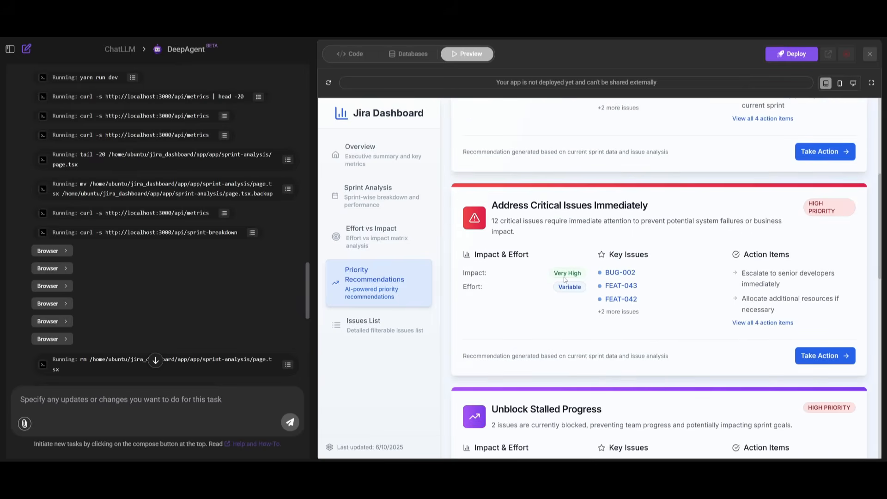
{"action": "scroll", "scroll_direction": "down", "scroll_amount": 3}
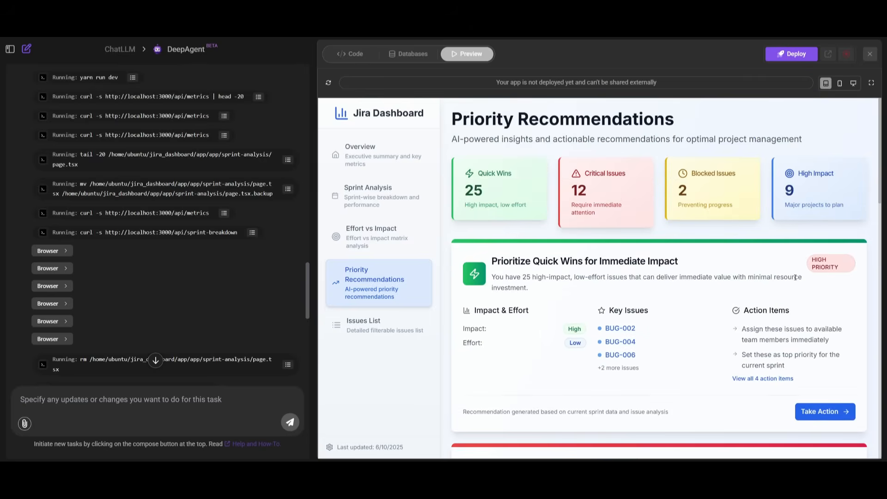
{"action": "mouse_move", "coordinate": [381, 131]}
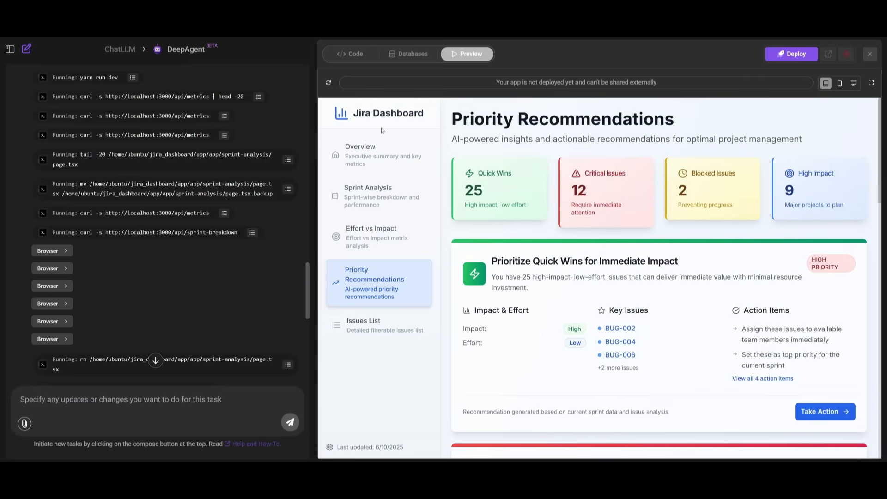
{"action": "mouse_move", "coordinate": [718, 385]}
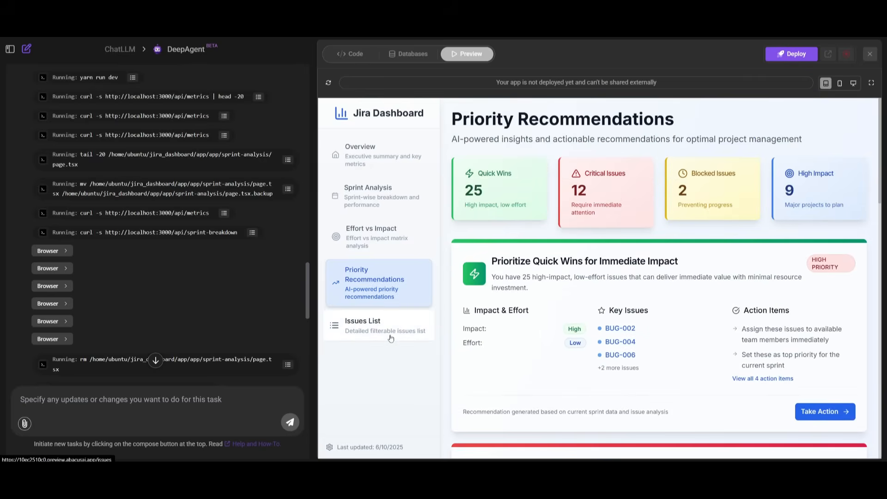
Step: Look through the filterable Issues List, return to Overview, then view the jira_dashboard project source files
{"action": "left_click", "coordinate": [378, 326]}
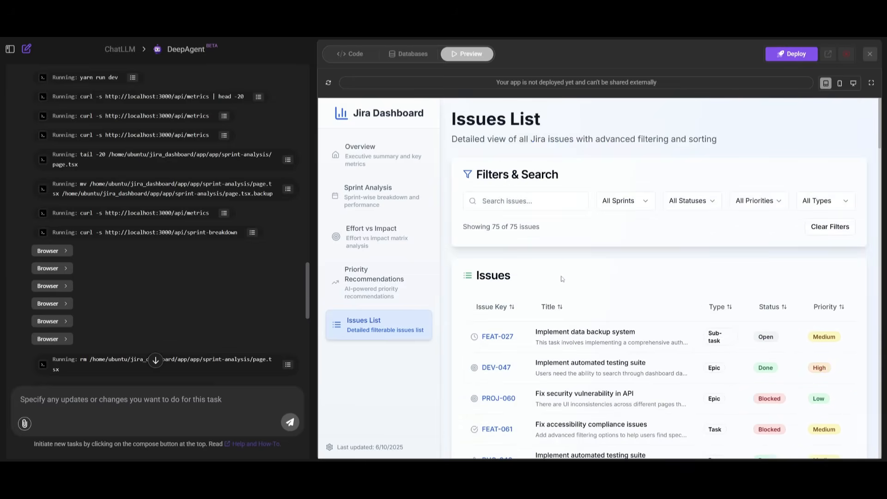
{"action": "left_click", "coordinate": [359, 155]}
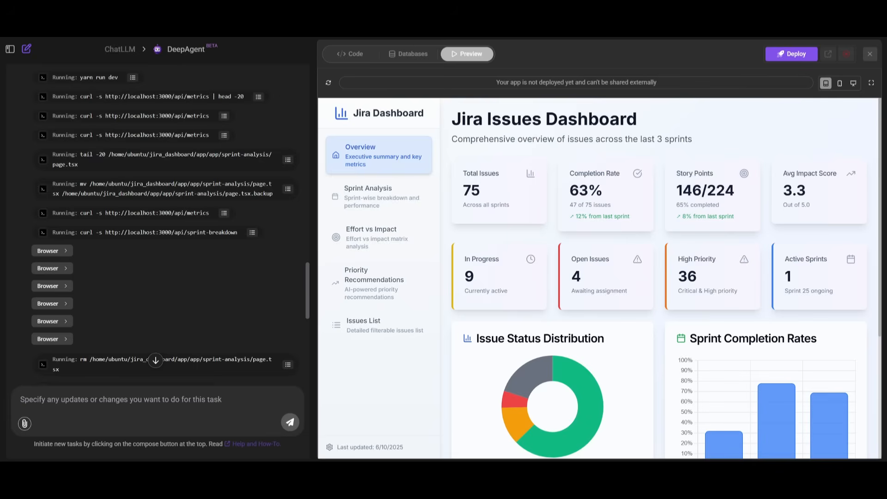
{"action": "left_click", "coordinate": [412, 54]}
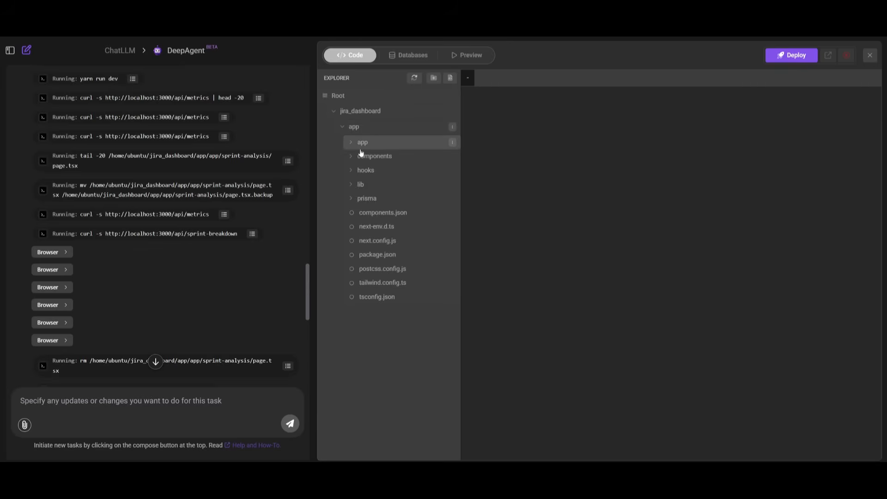
Step: View effort-impact/page.tsx in the Code tab, then switch back to the live Priority Recommendations preview
{"action": "left_click", "coordinate": [362, 142]}
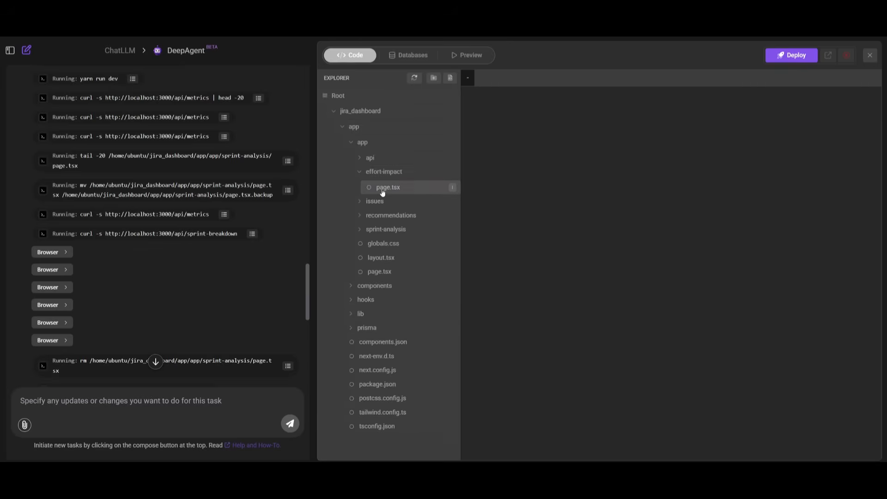
{"action": "left_click", "coordinate": [387, 188]}
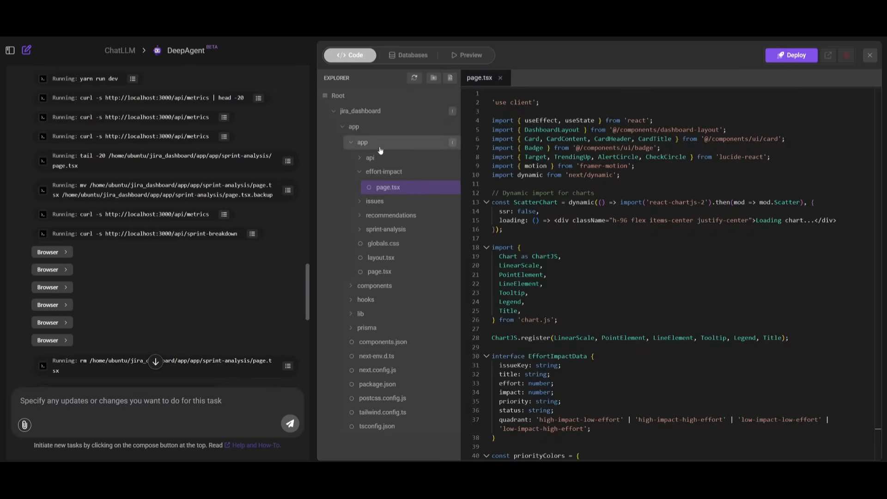
{"action": "mouse_move", "coordinate": [434, 77]}
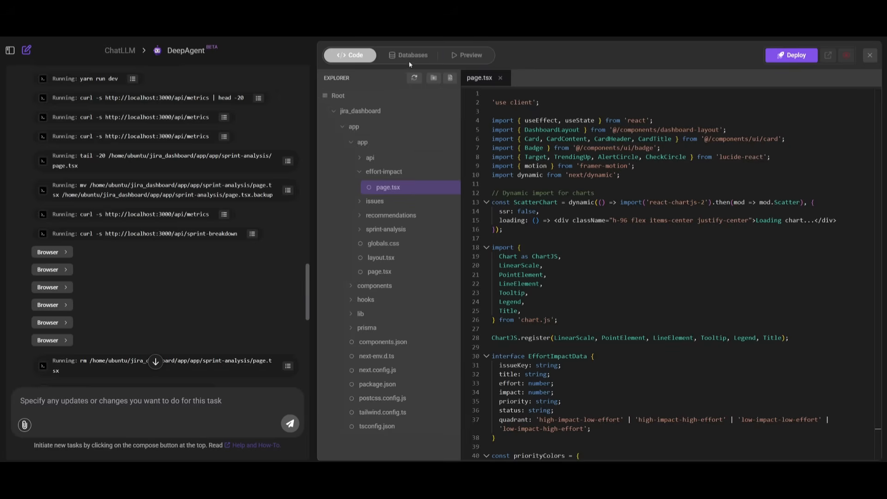
{"action": "left_click", "coordinate": [467, 55]}
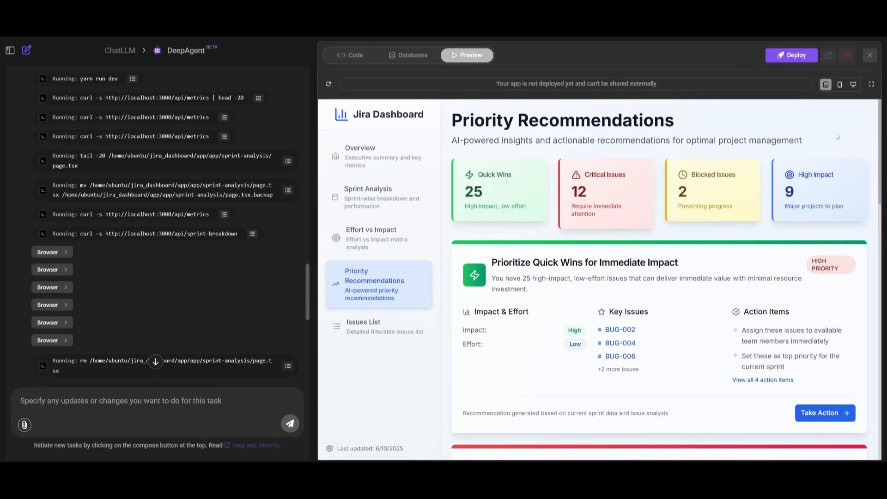
{"action": "left_click", "coordinate": [791, 55]}
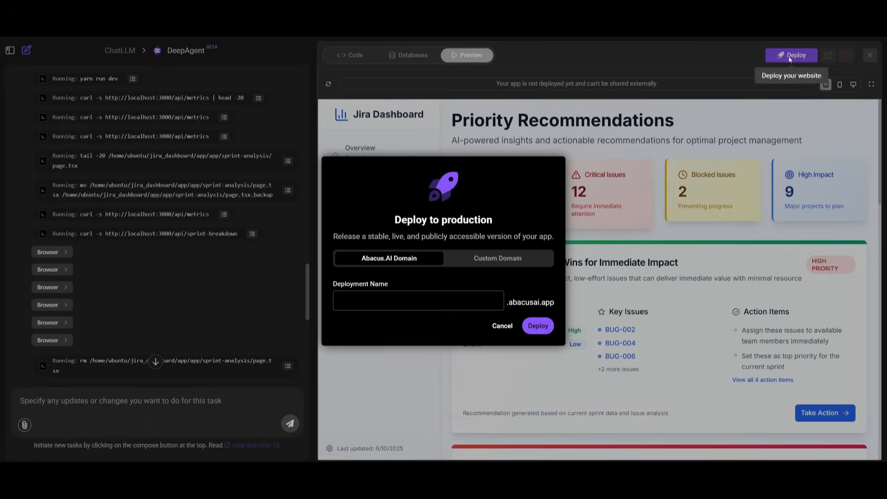
{"action": "mouse_move", "coordinate": [381, 266]}
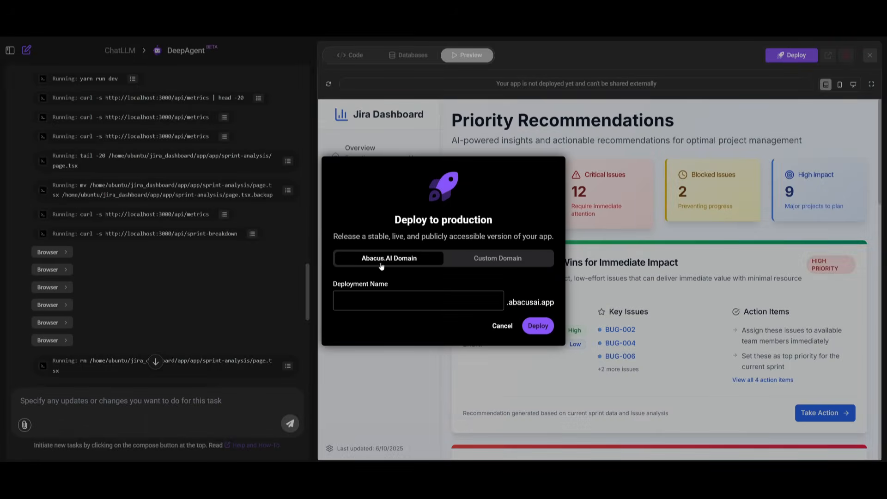
{"action": "mouse_move", "coordinate": [503, 257]}
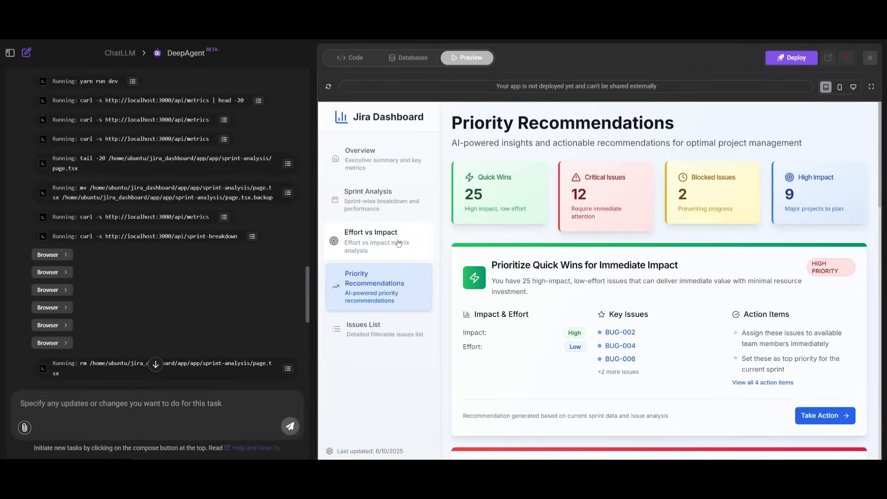
Step: Show the Effort vs Impact matrix page from the dashboard sidebar, then leave the preview
{"action": "left_click", "coordinate": [371, 241]}
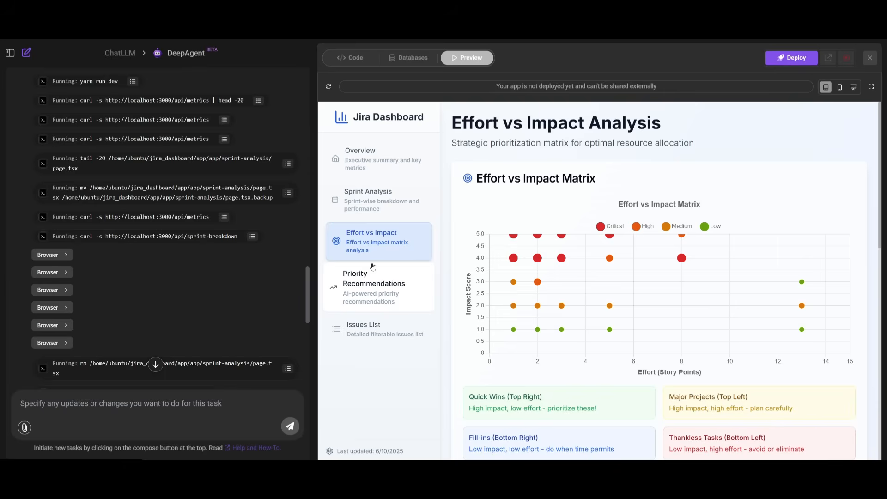
{"action": "mouse_move", "coordinate": [364, 282]}
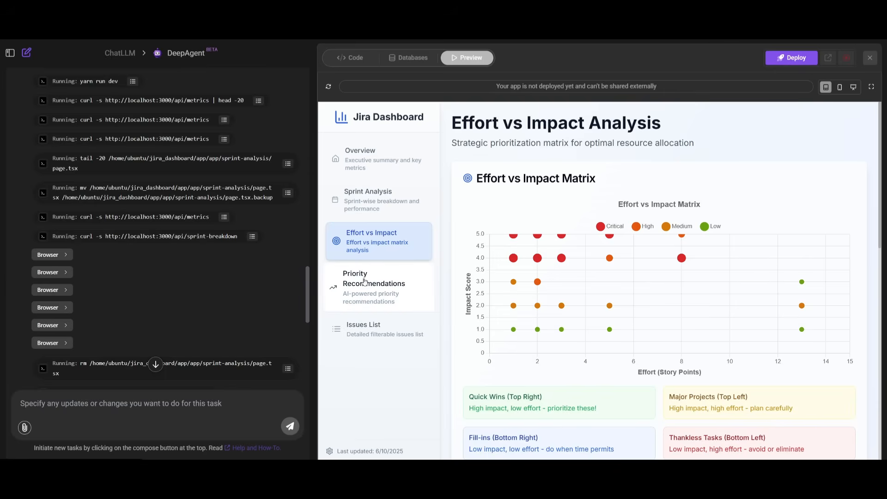
{"action": "mouse_move", "coordinate": [367, 286]}
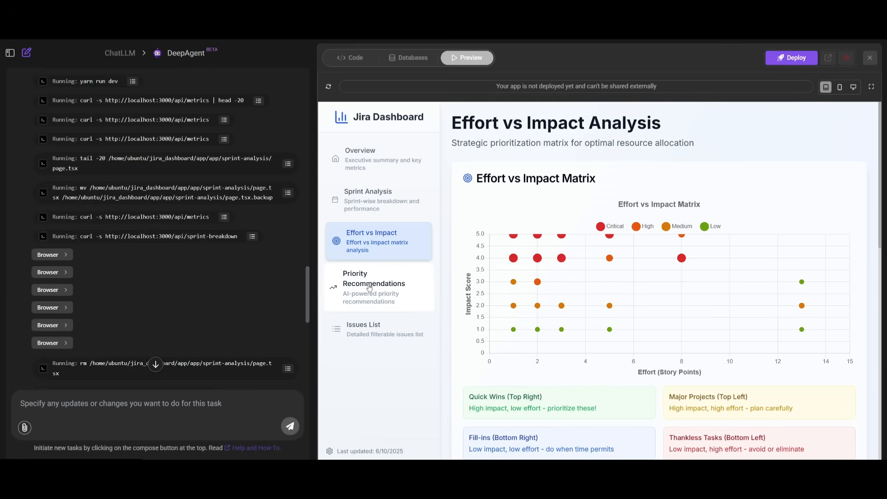
{"action": "mouse_move", "coordinate": [368, 289]}
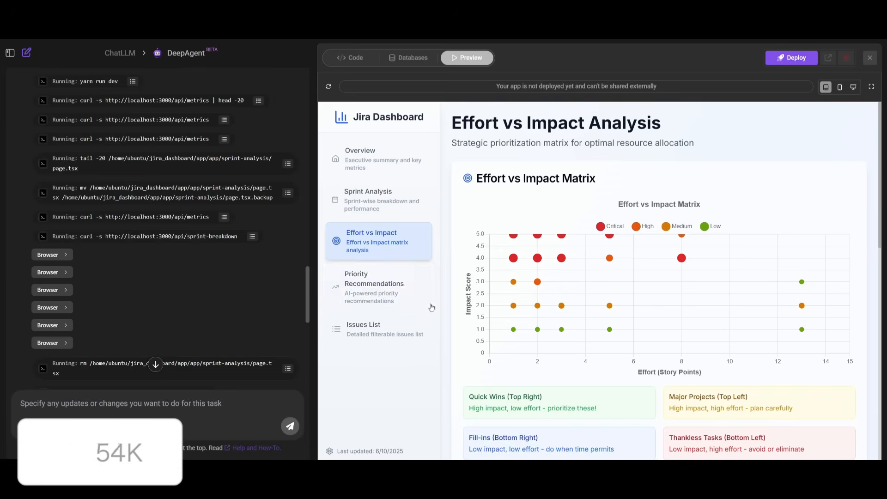
{"action": "left_click", "coordinate": [367, 200]}
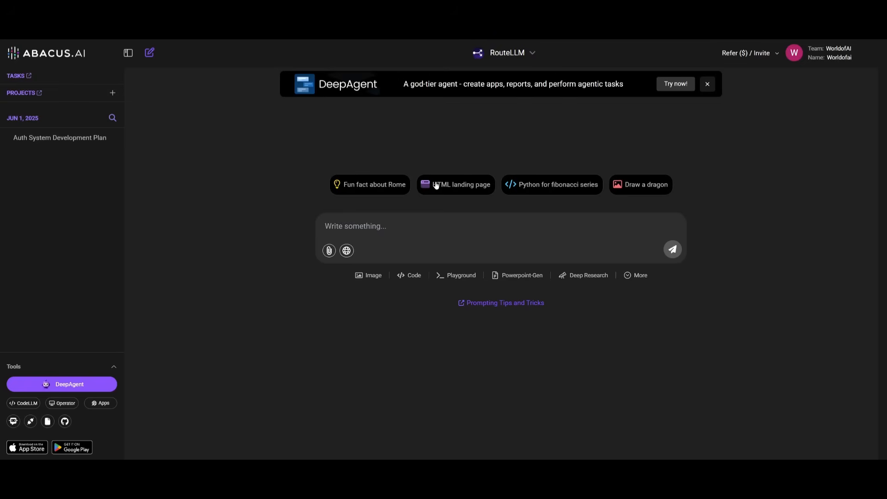
{"action": "mouse_move", "coordinate": [99, 402]}
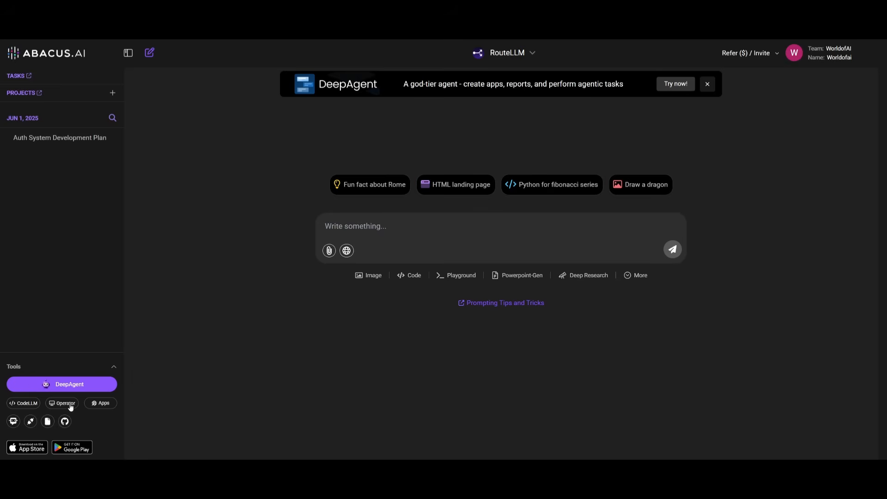
{"action": "mouse_move", "coordinate": [23, 403]}
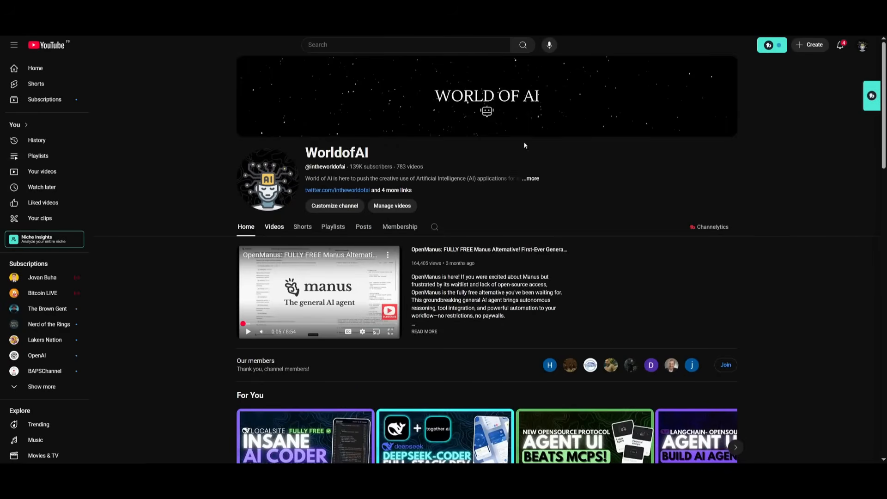
Step: Show the World of AI channel's Videos tab and scroll down through its latest uploads
{"action": "left_click", "coordinate": [273, 227]}
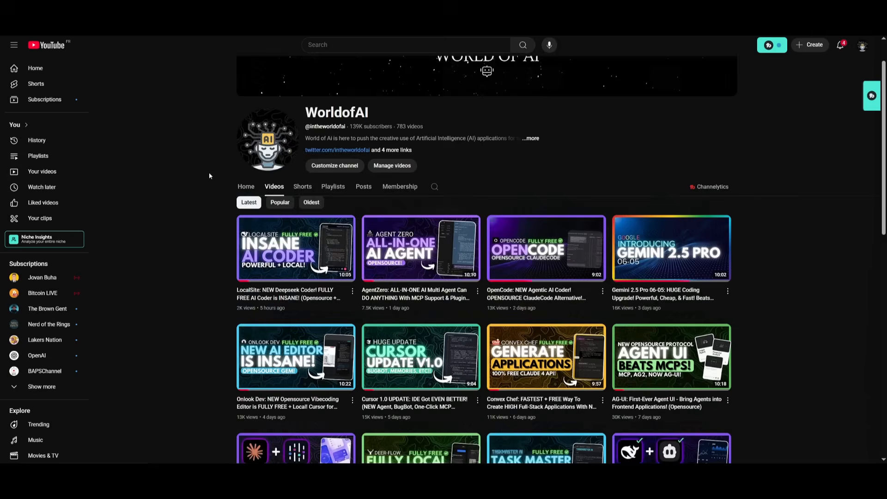
{"action": "scroll", "scroll_direction": "down", "scroll_amount": 3}
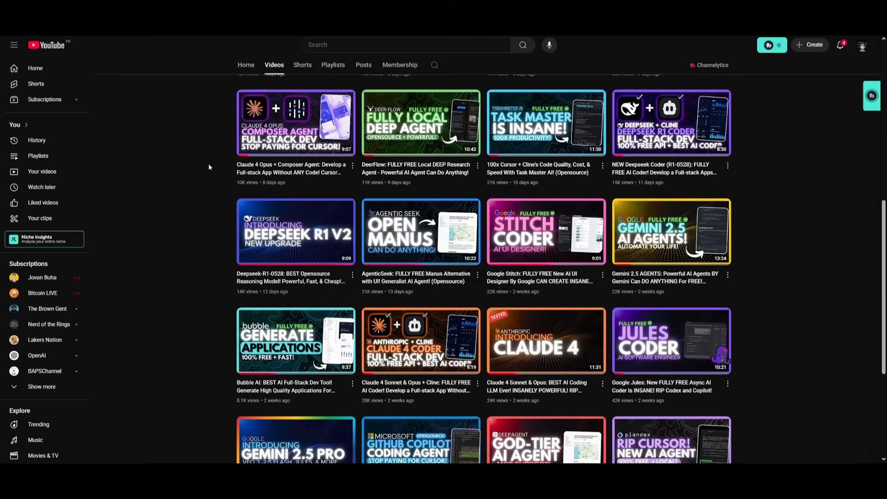
{"action": "mouse_move", "coordinate": [671, 340]}
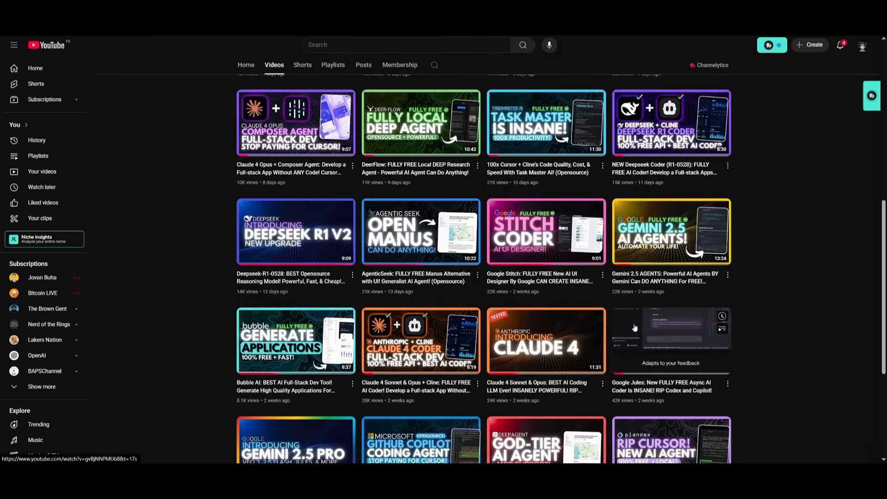
{"action": "scroll", "scroll_direction": "down", "scroll_amount": 3}
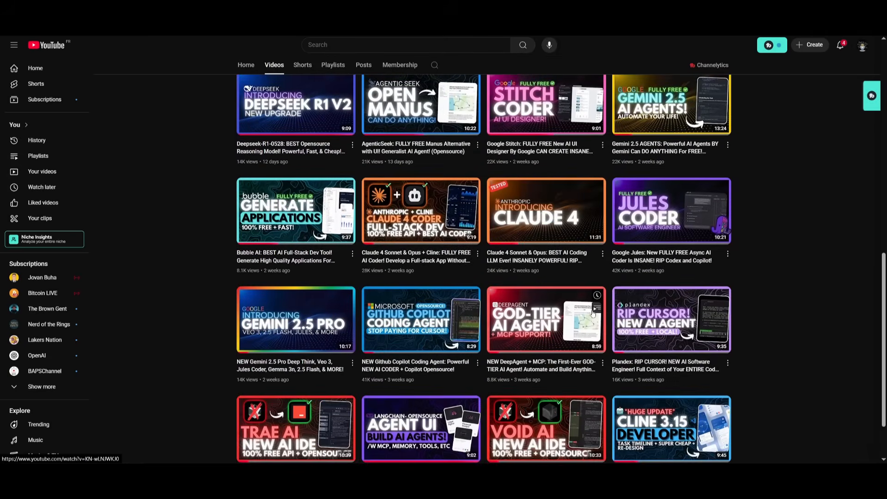
{"action": "scroll", "scroll_direction": "down", "scroll_amount": 3}
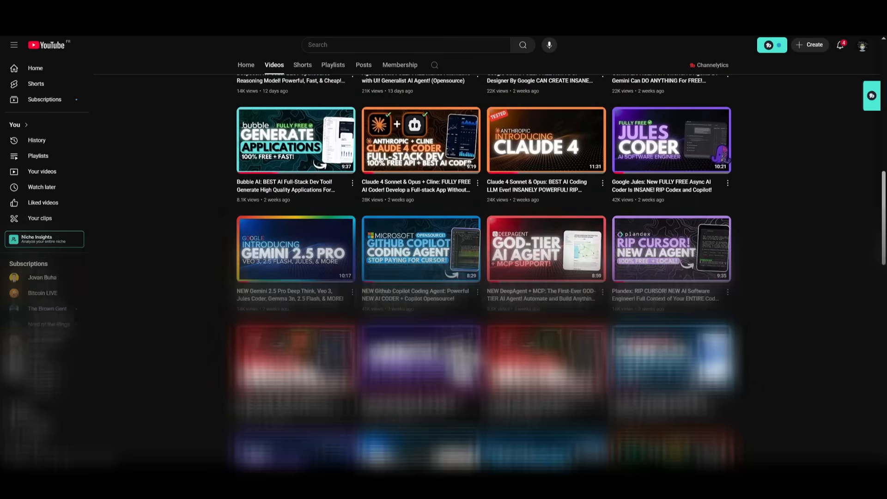
{"action": "scroll", "scroll_direction": "down", "scroll_amount": 3}
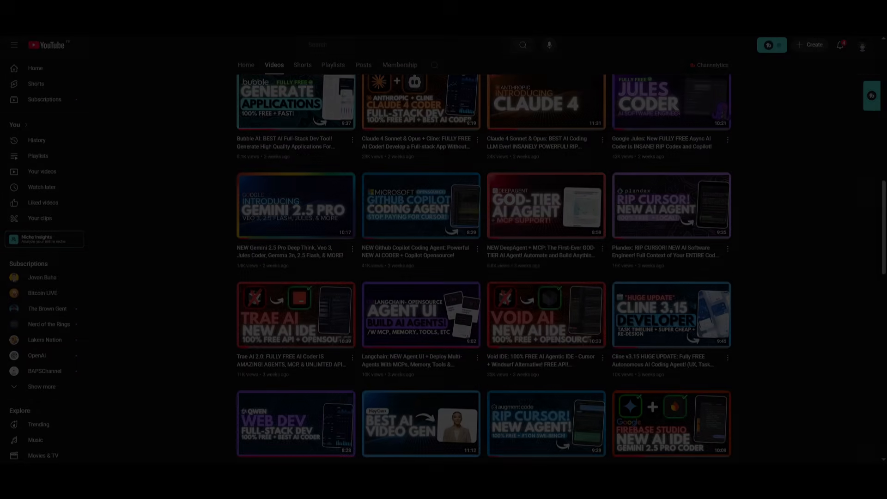